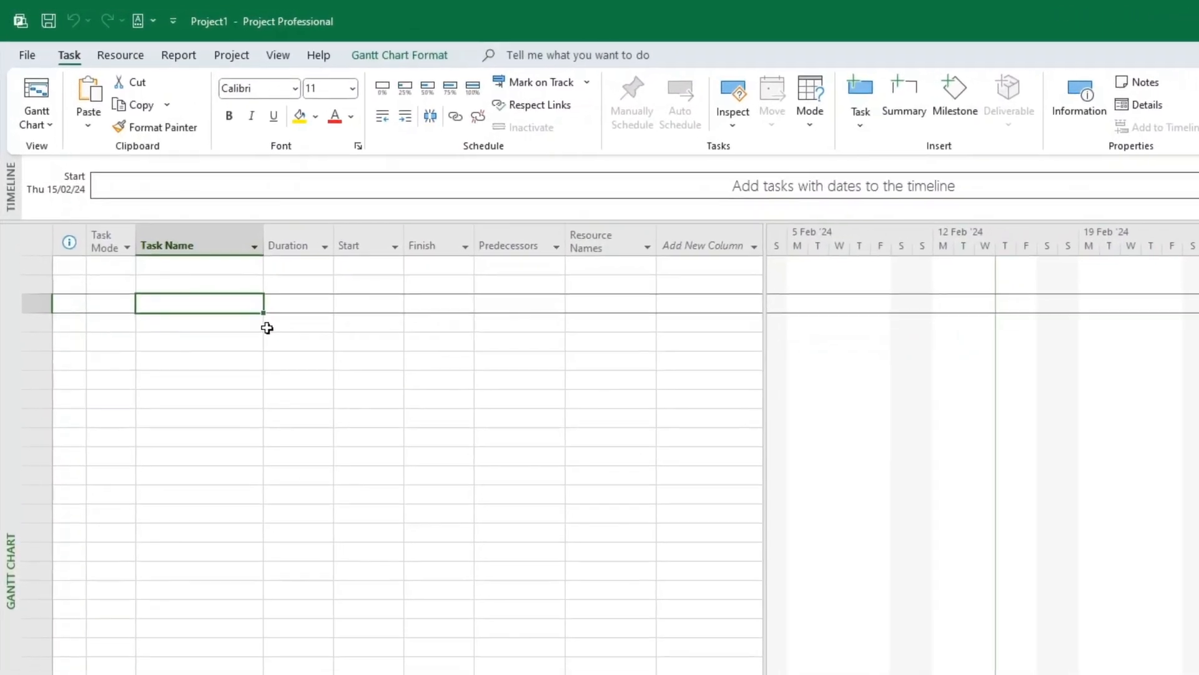
# - Name row 3 'Start Holidays' and set its start date to 1 April 2024
pyautogui.write('Start H')
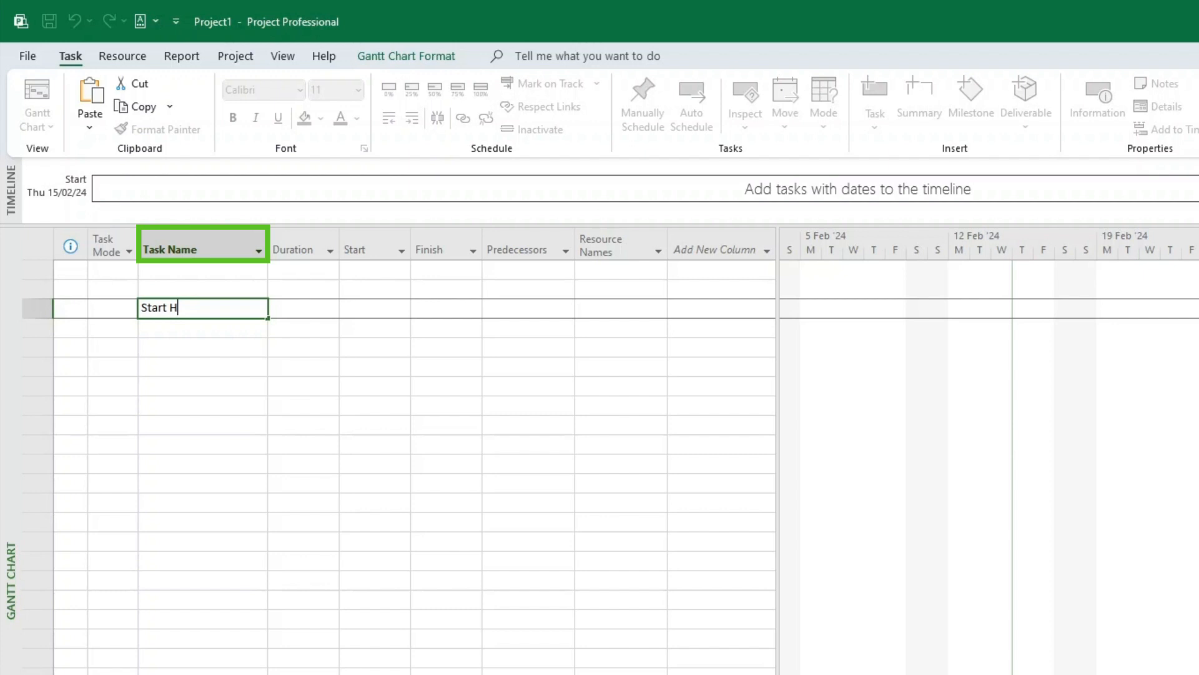
pyautogui.write('oldiays')
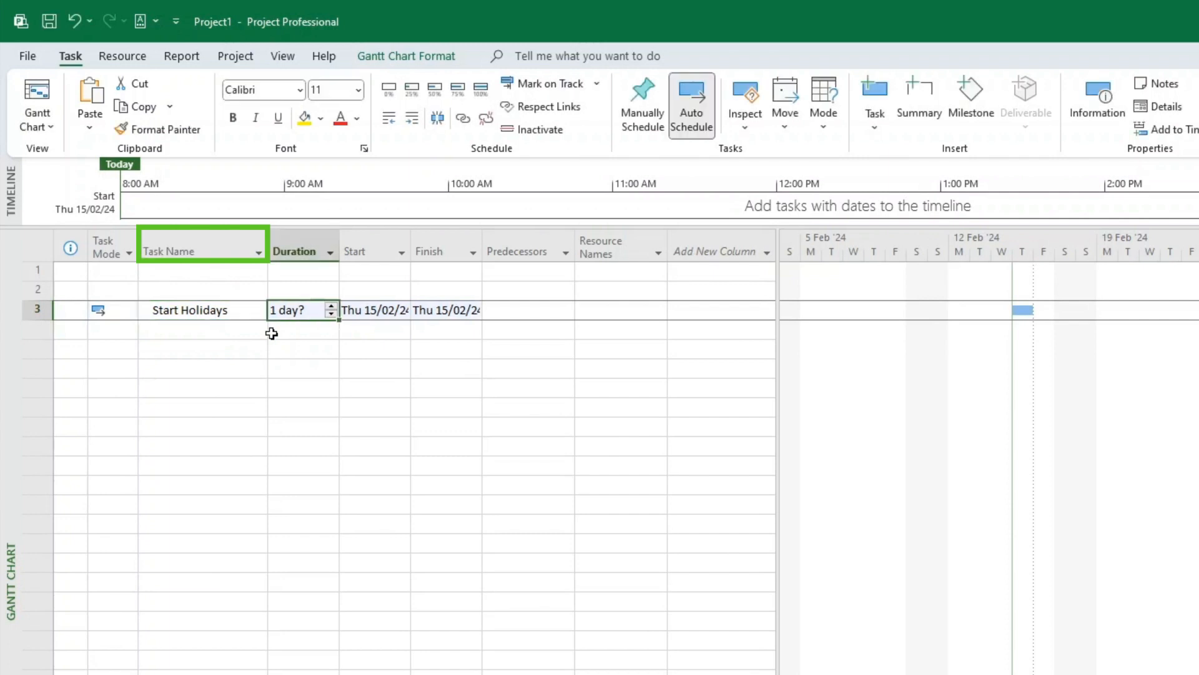
pyautogui.click(372, 309)
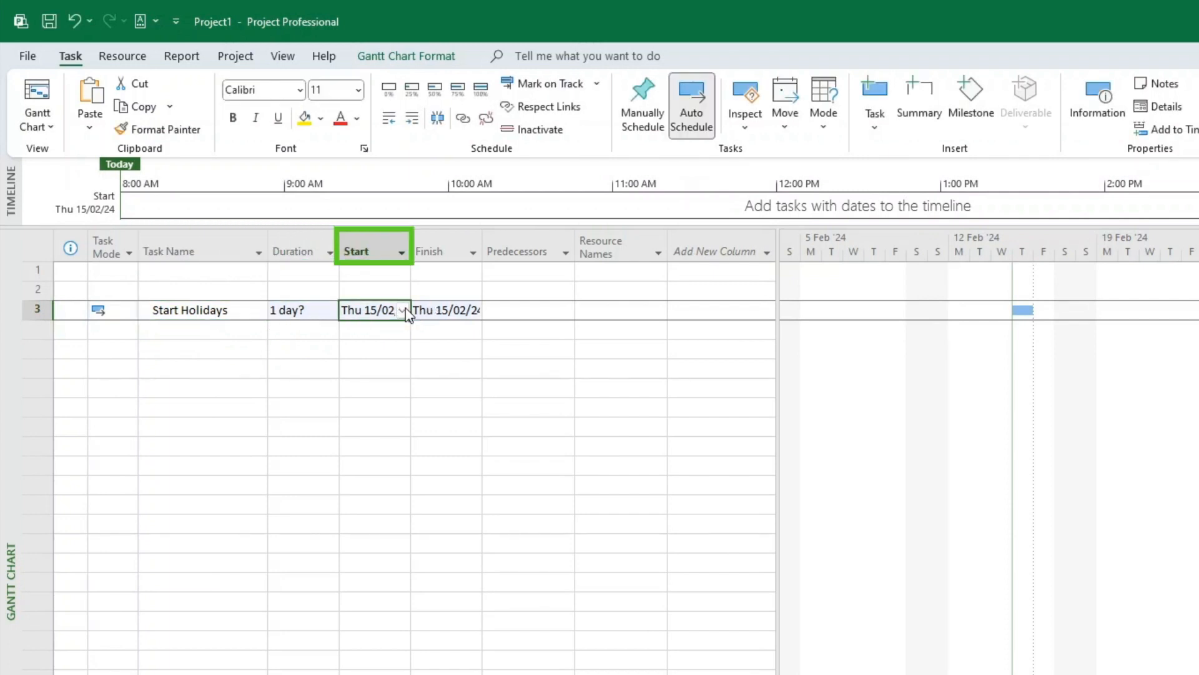
pyautogui.click(404, 310)
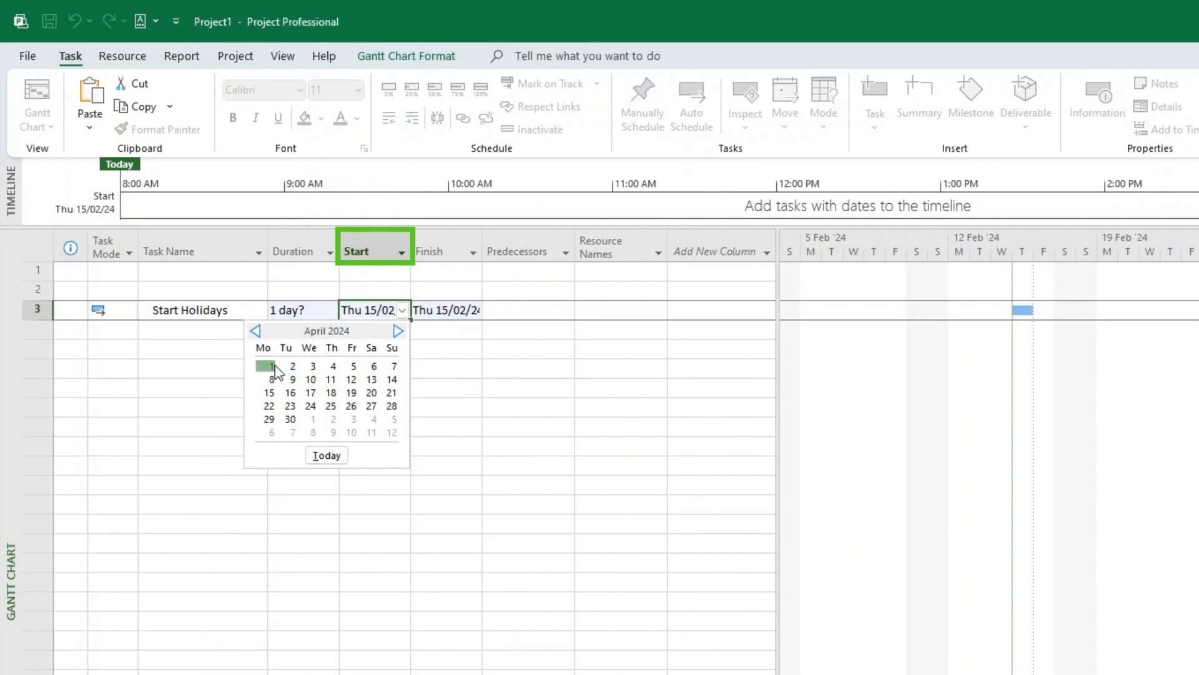
pyautogui.click(270, 366)
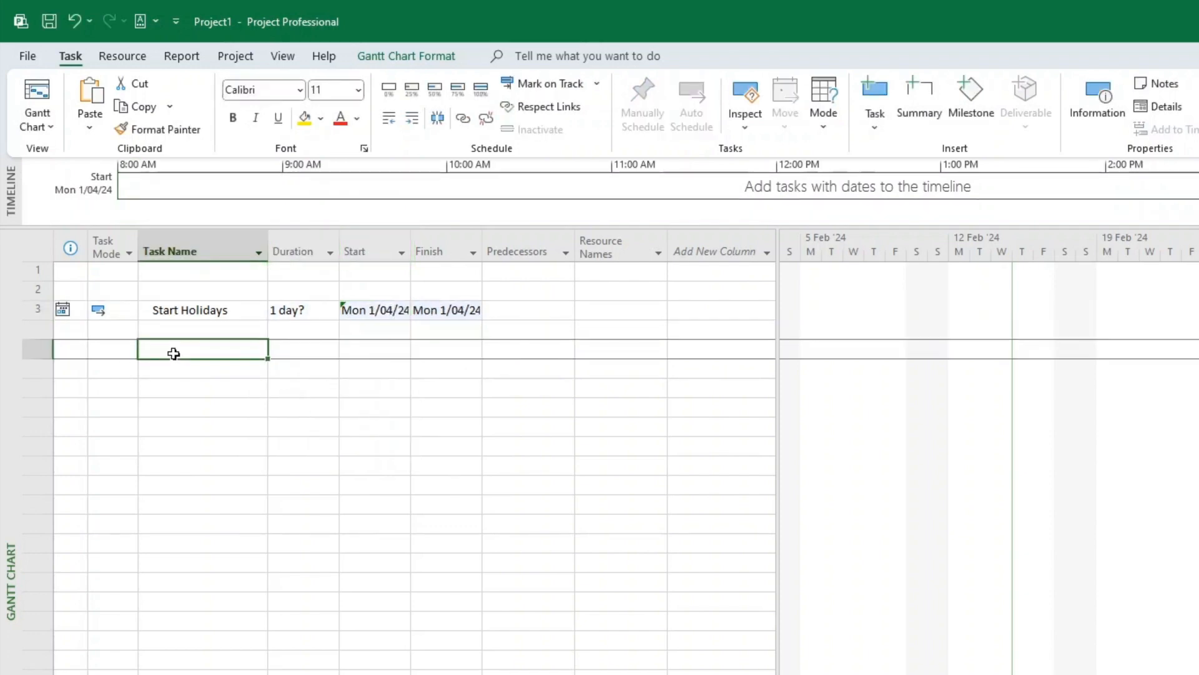
# - Enter the task names Commute 1, City 1, Commute 2, City 2, Commute 3, City 3, Last commute, Back home
pyautogui.write('Commute 1')
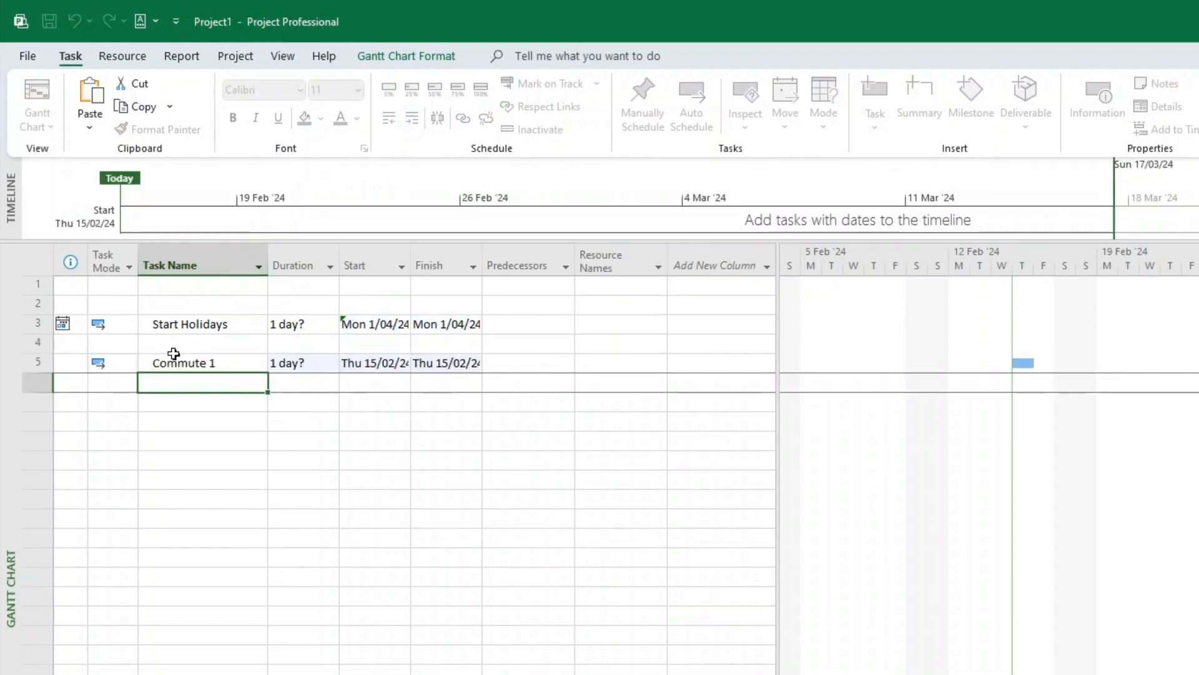
pyautogui.write('City')
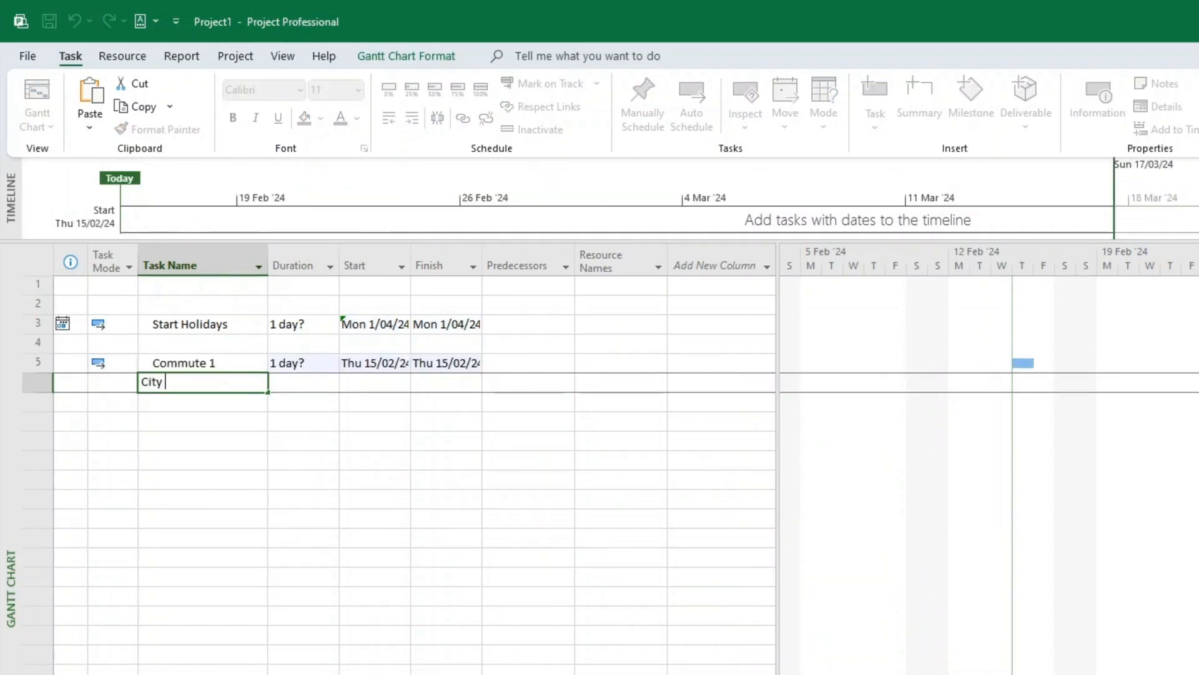
pyautogui.write('Commute 2')
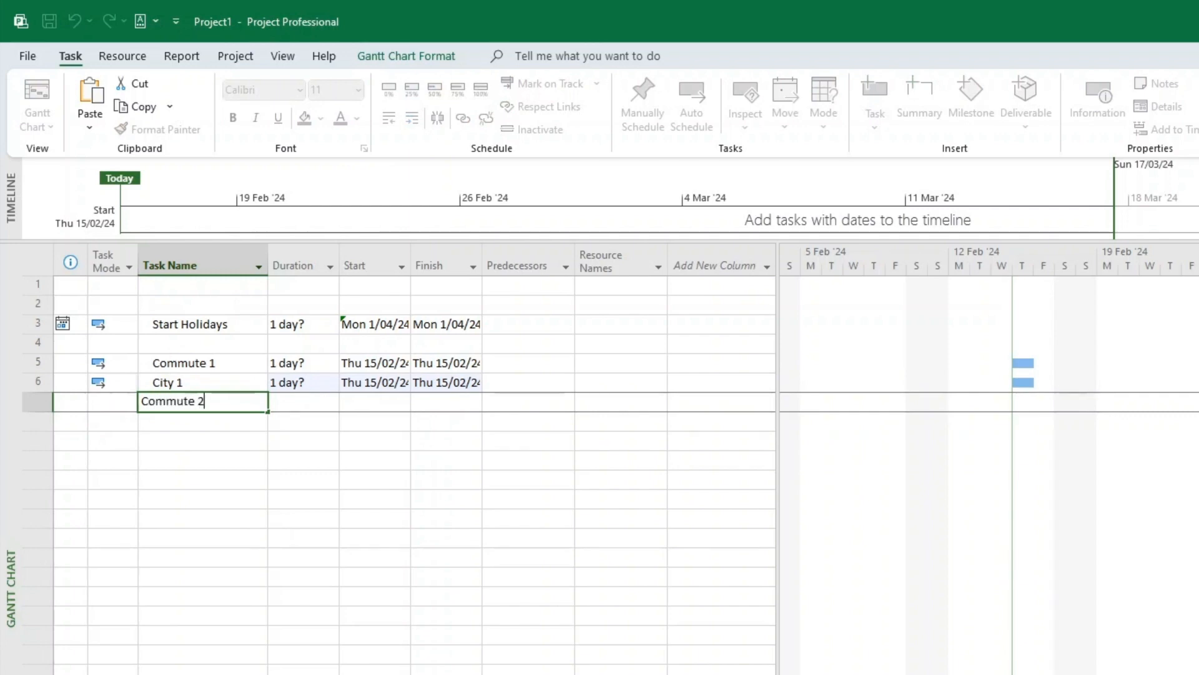
pyautogui.press('Enter')
pyautogui.write('Cit')
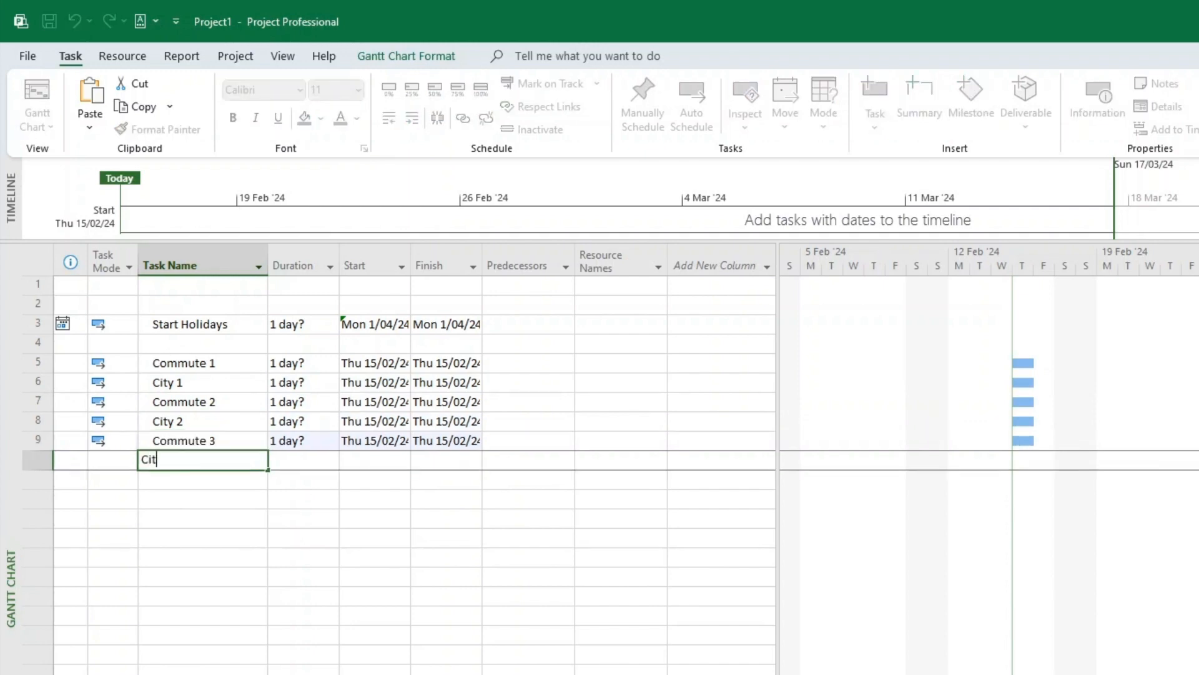
pyautogui.press('Enter')
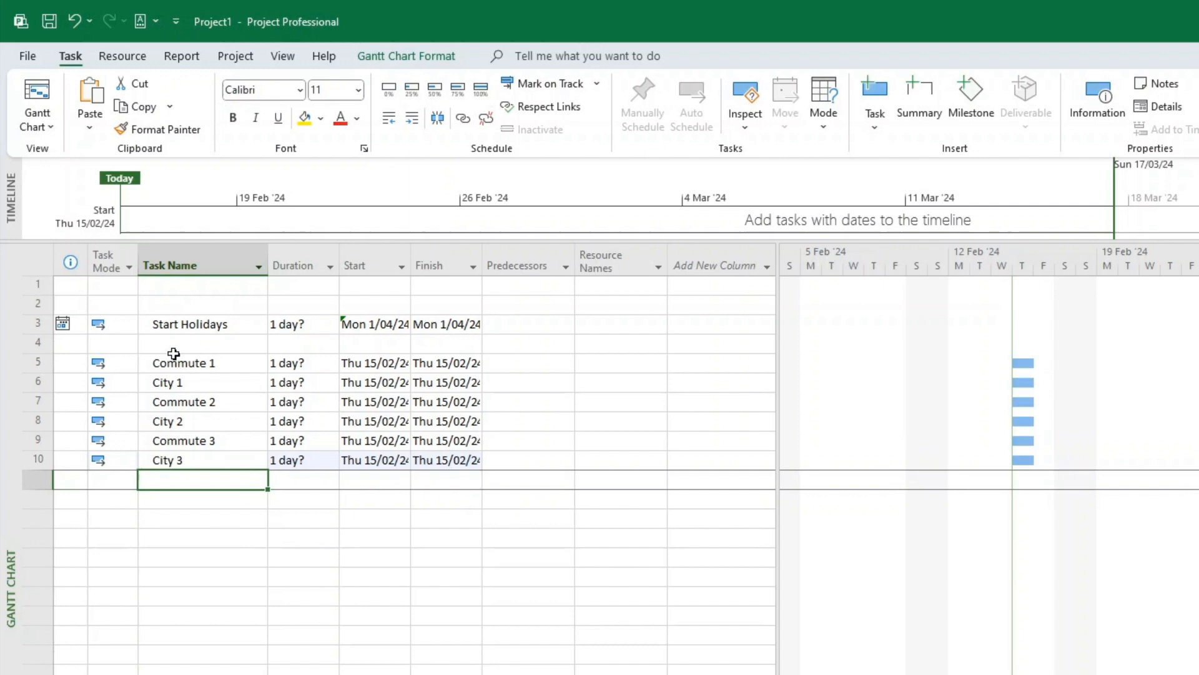
pyautogui.write('Last commute')
pyautogui.click(203, 498)
pyautogui.write('Back home')
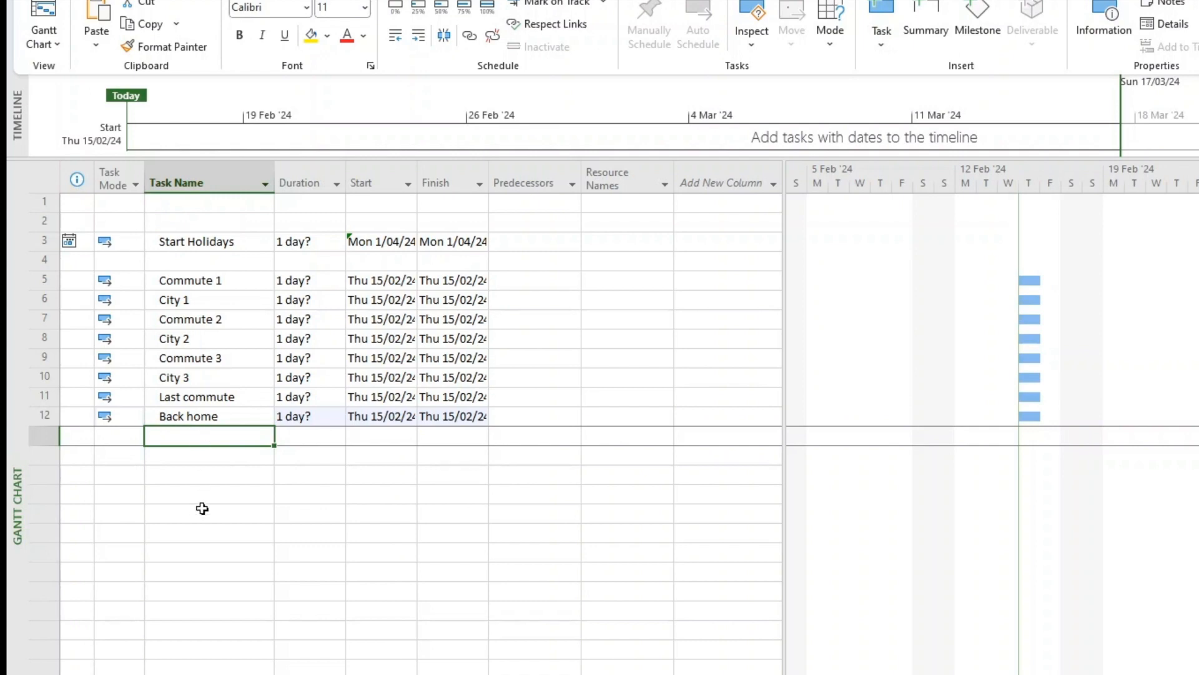
pyautogui.moveTo(347, 386)
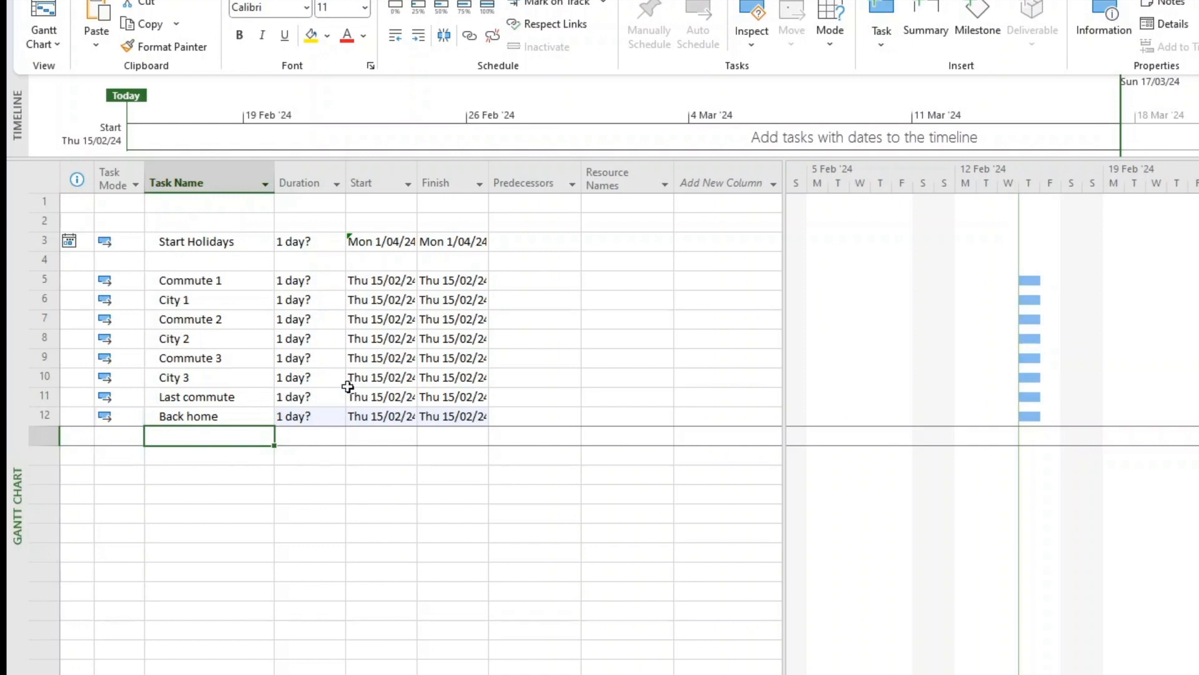
pyautogui.moveTo(309, 210)
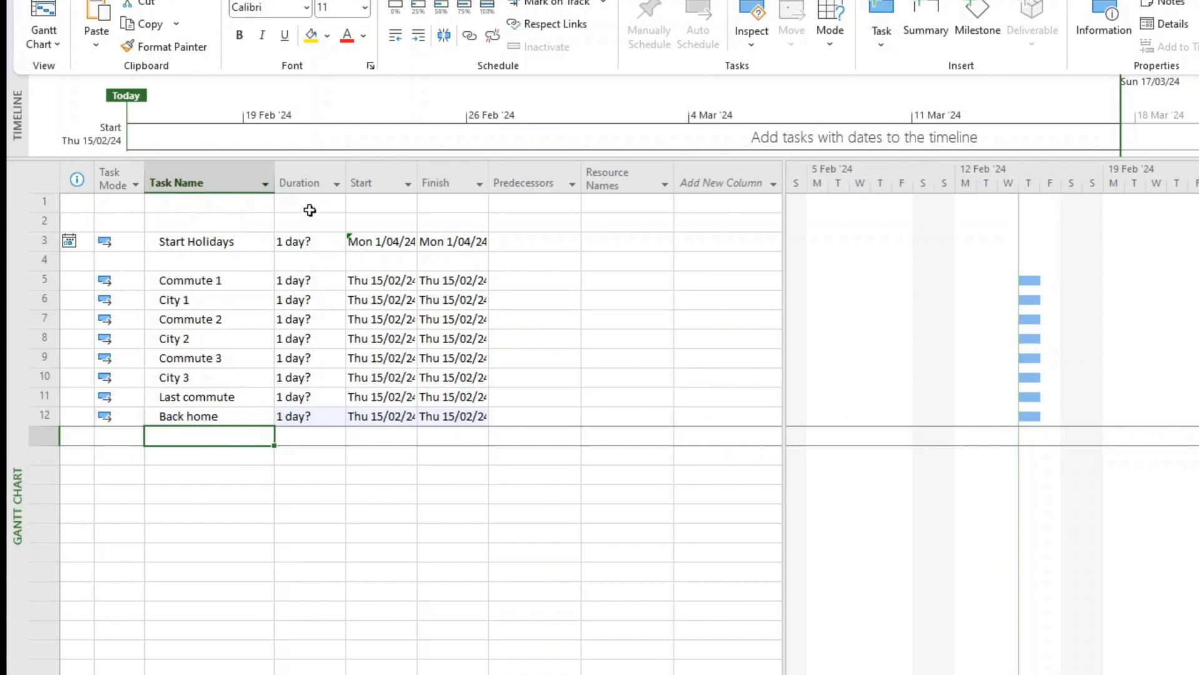
pyautogui.moveTo(206, 315)
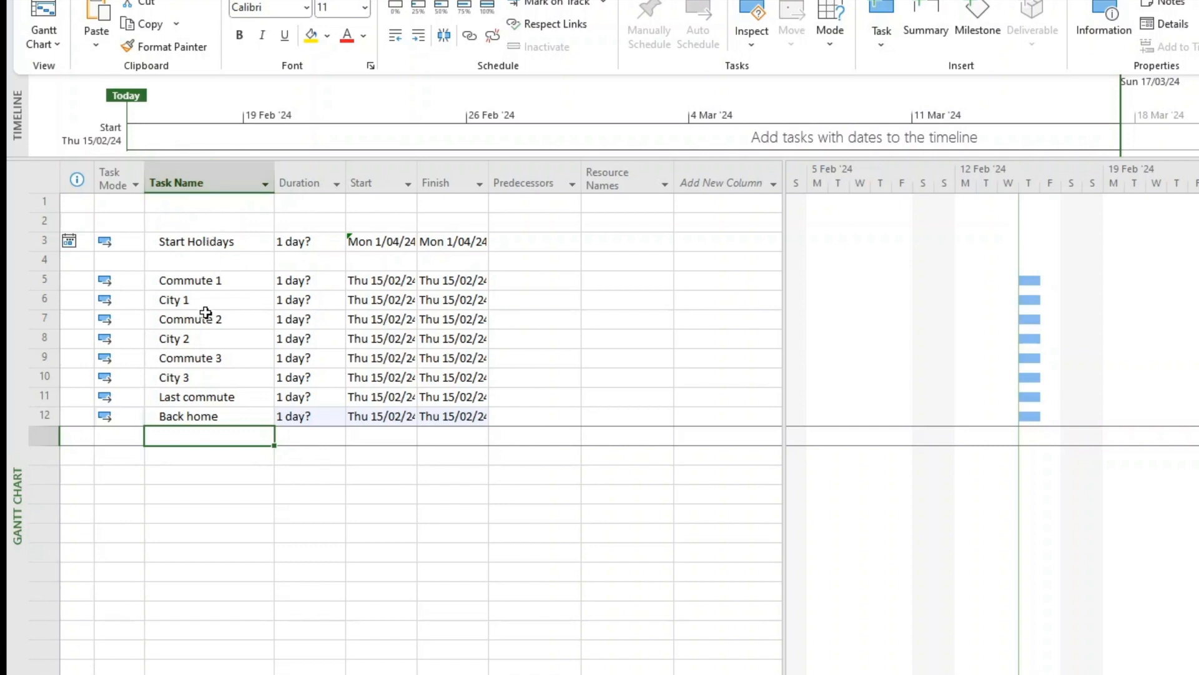
# - Set the durations of Start Holidays and Back home to 0 days so they become milestones
pyautogui.click(177, 182)
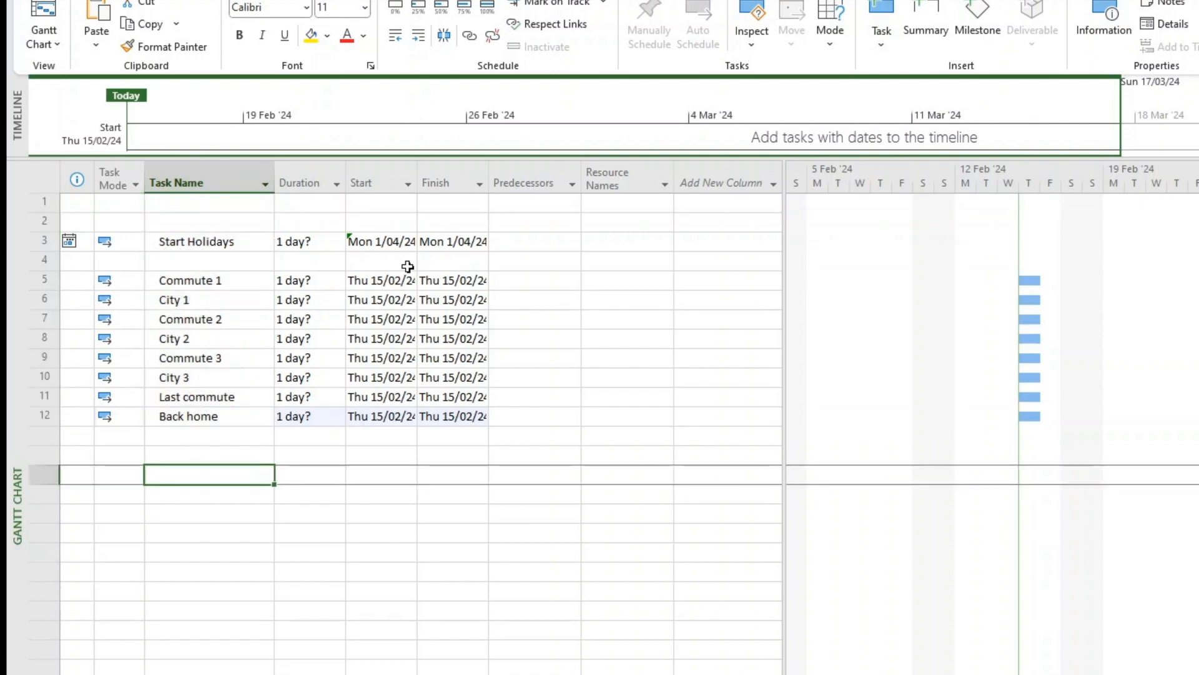
pyautogui.click(303, 241)
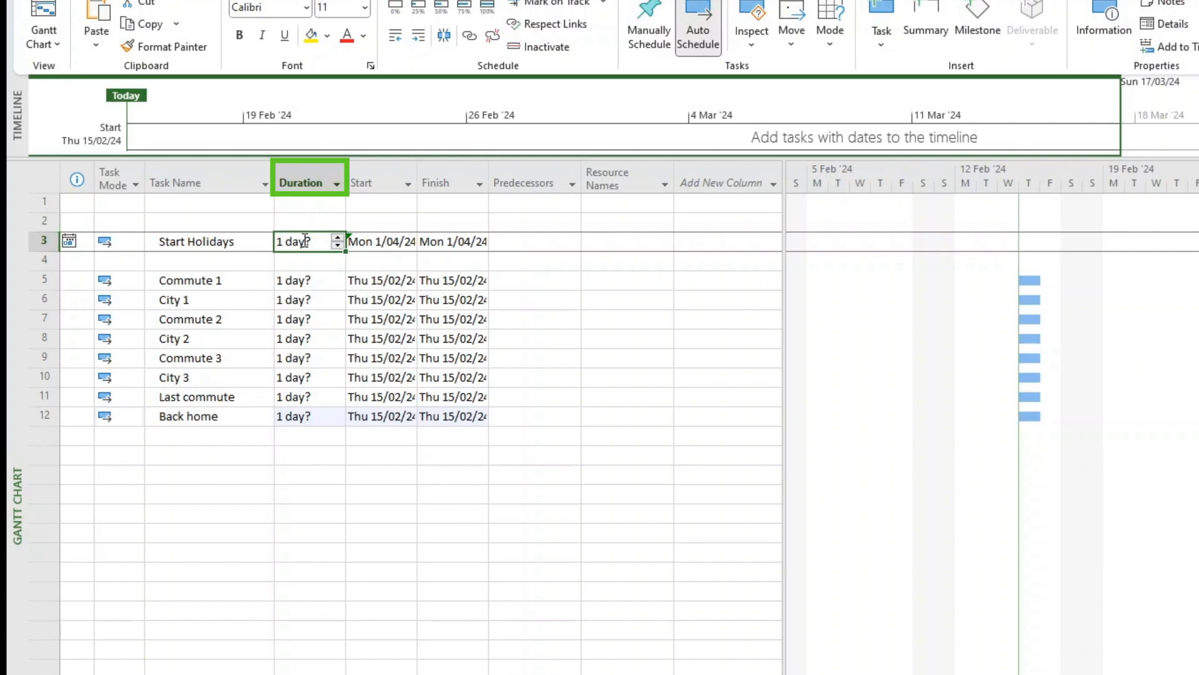
pyautogui.write('0')
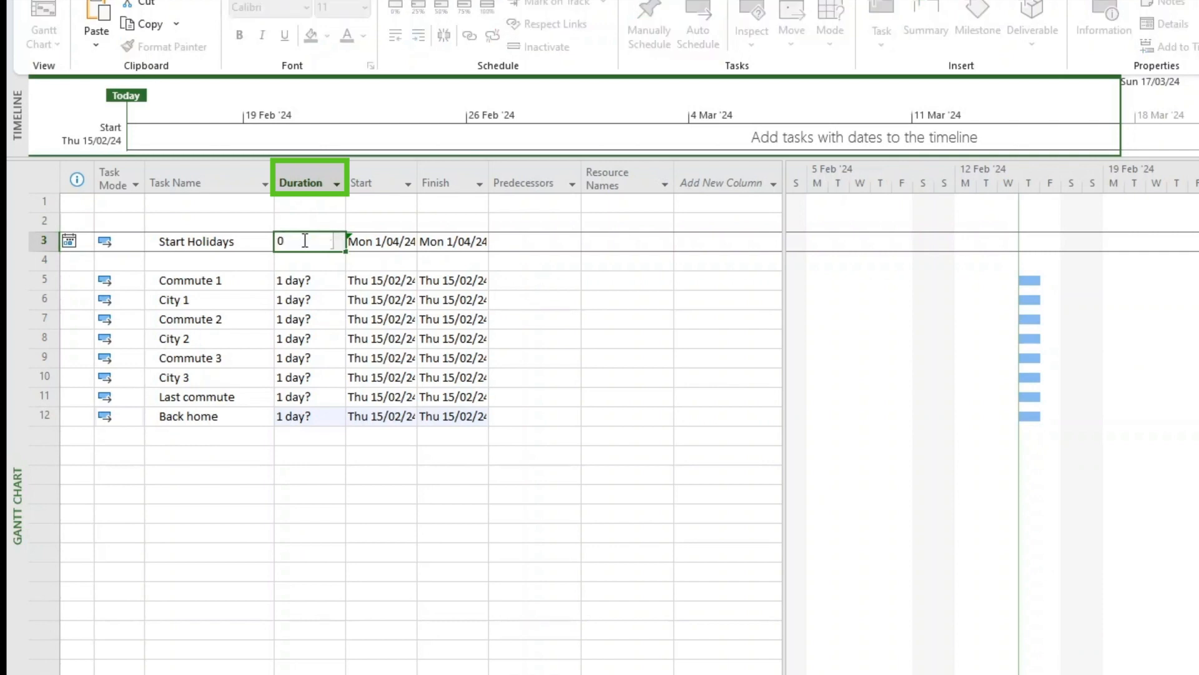
pyautogui.press('Enter')
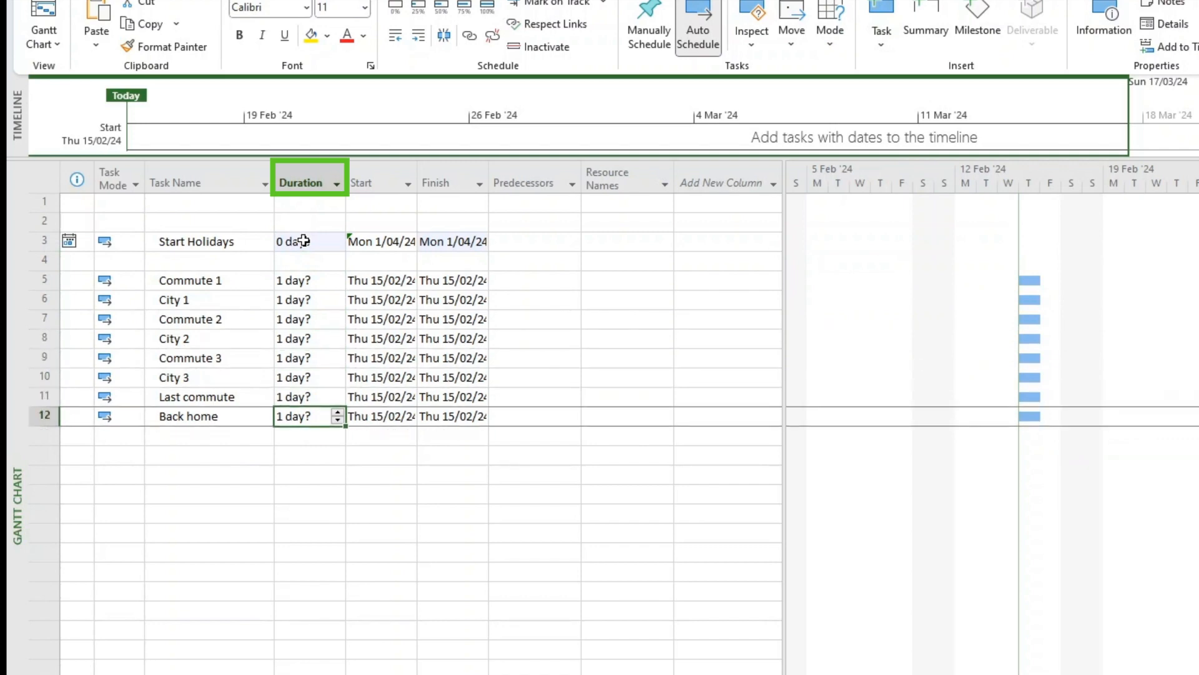
pyautogui.write('0 days')
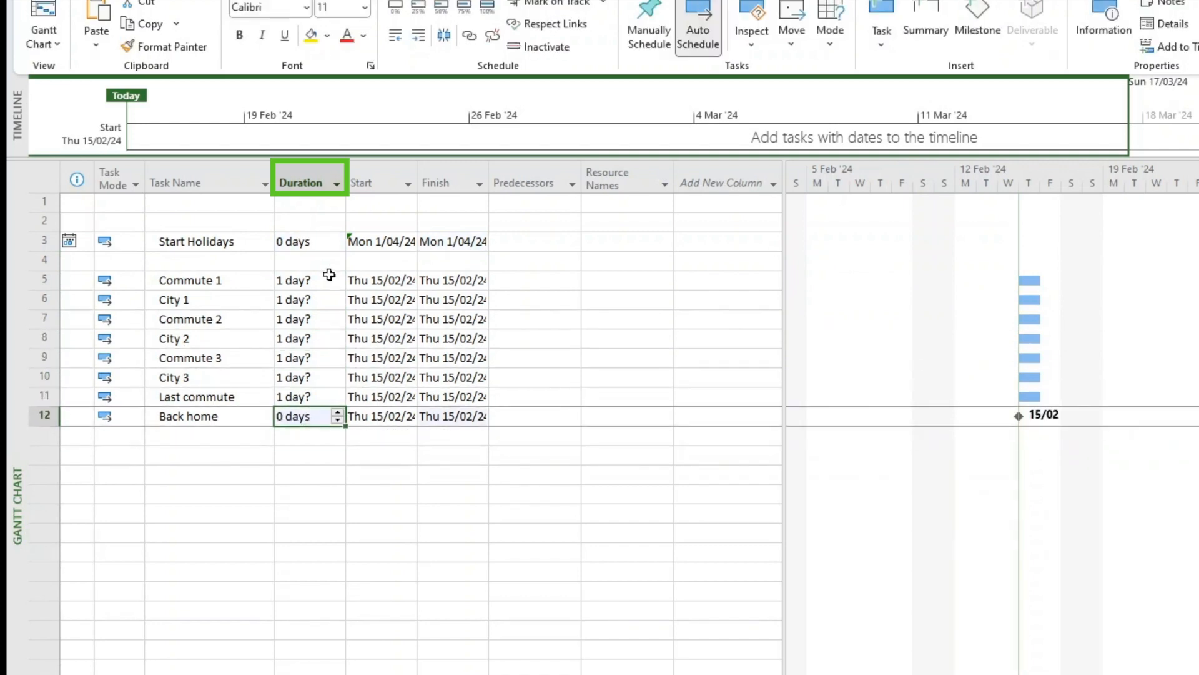
pyautogui.click(191, 281)
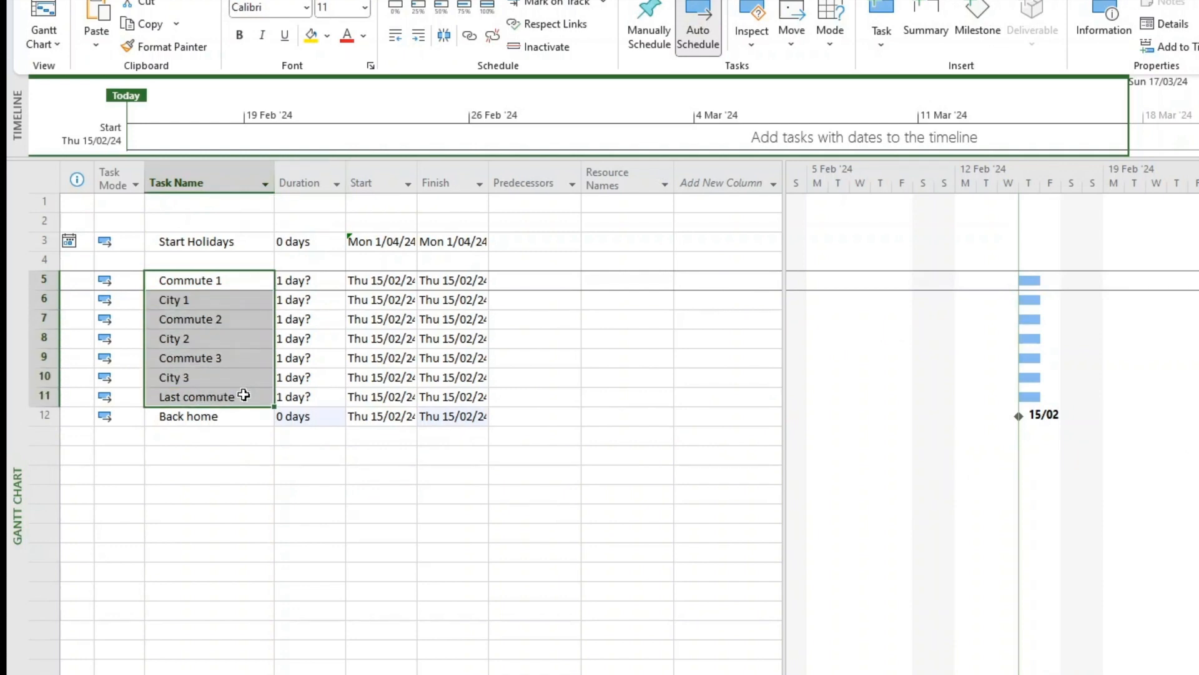
pyautogui.moveTo(245, 425)
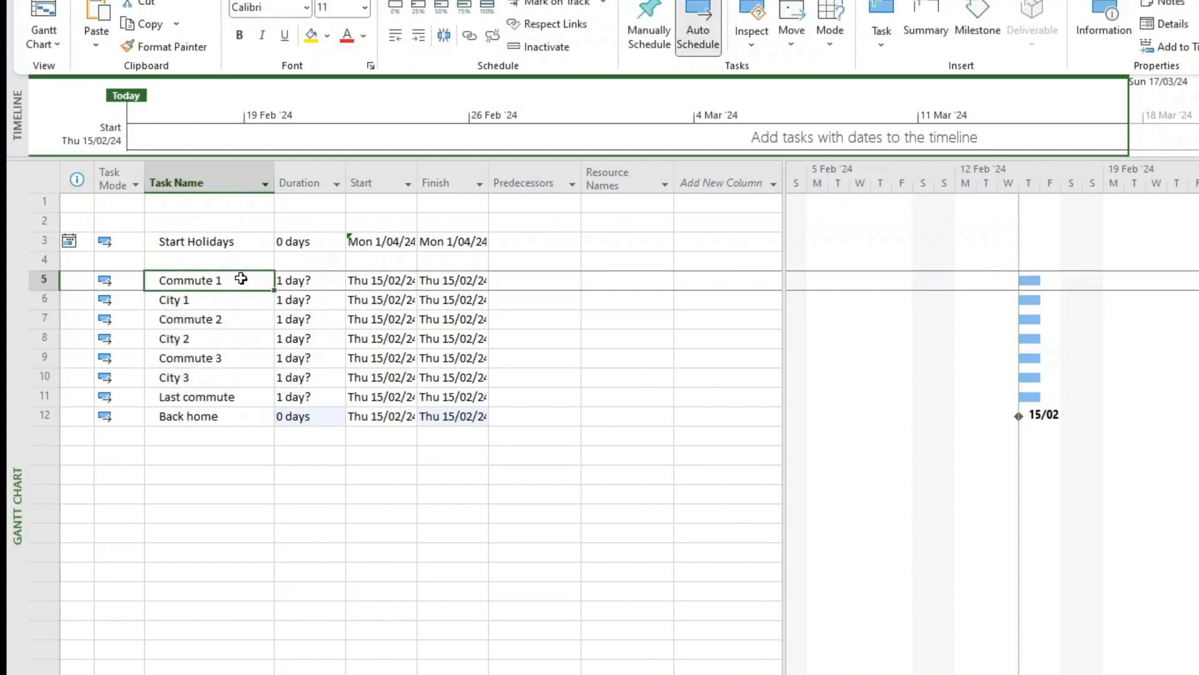
# - Set the commute tasks to 2 days and City 1, 2 and 3 to 5 days each
pyautogui.click(306, 279)
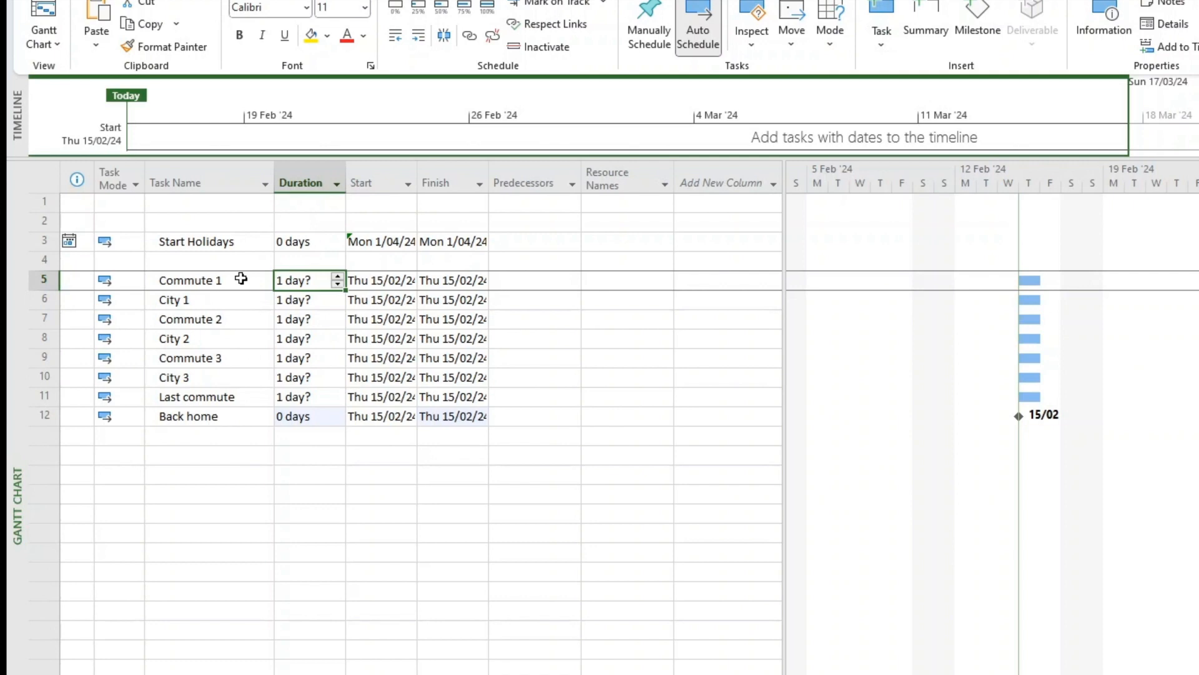
pyautogui.write('2 days')
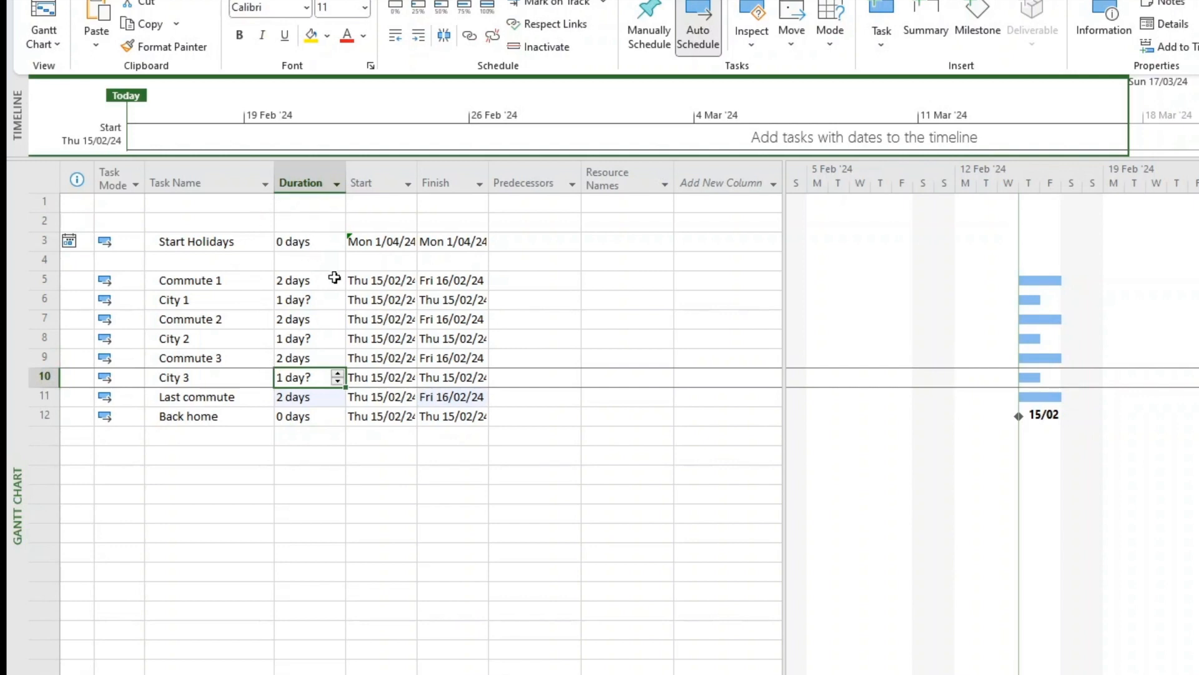
pyautogui.click(303, 300)
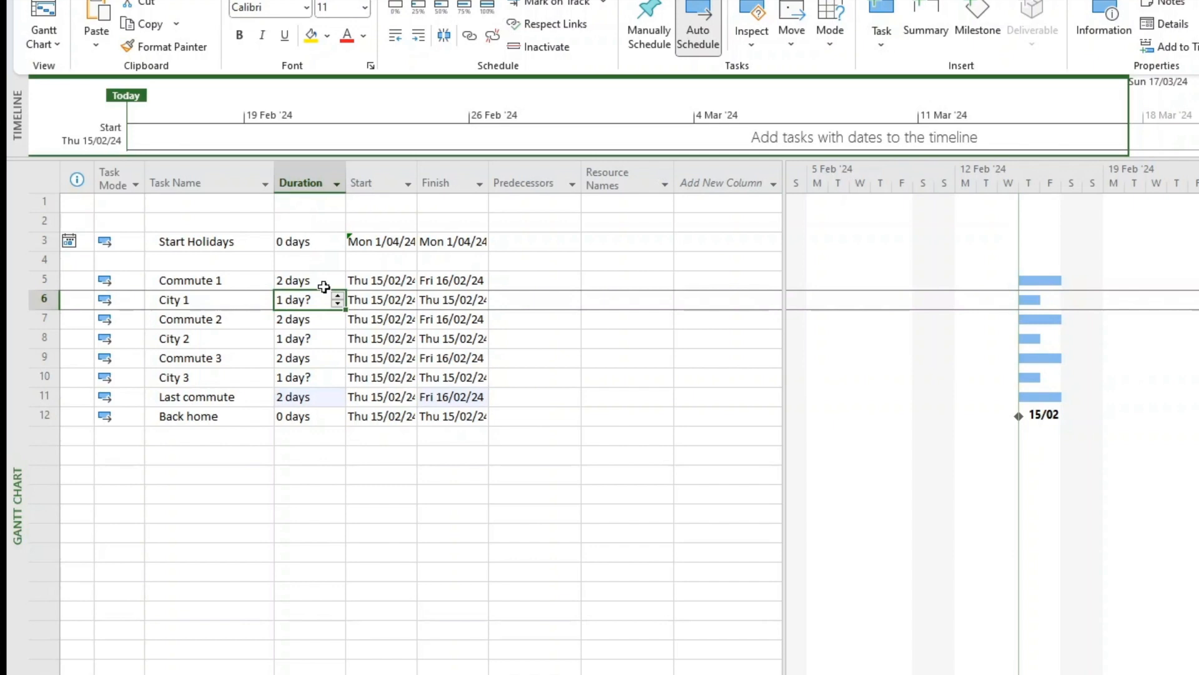
pyautogui.write('5')
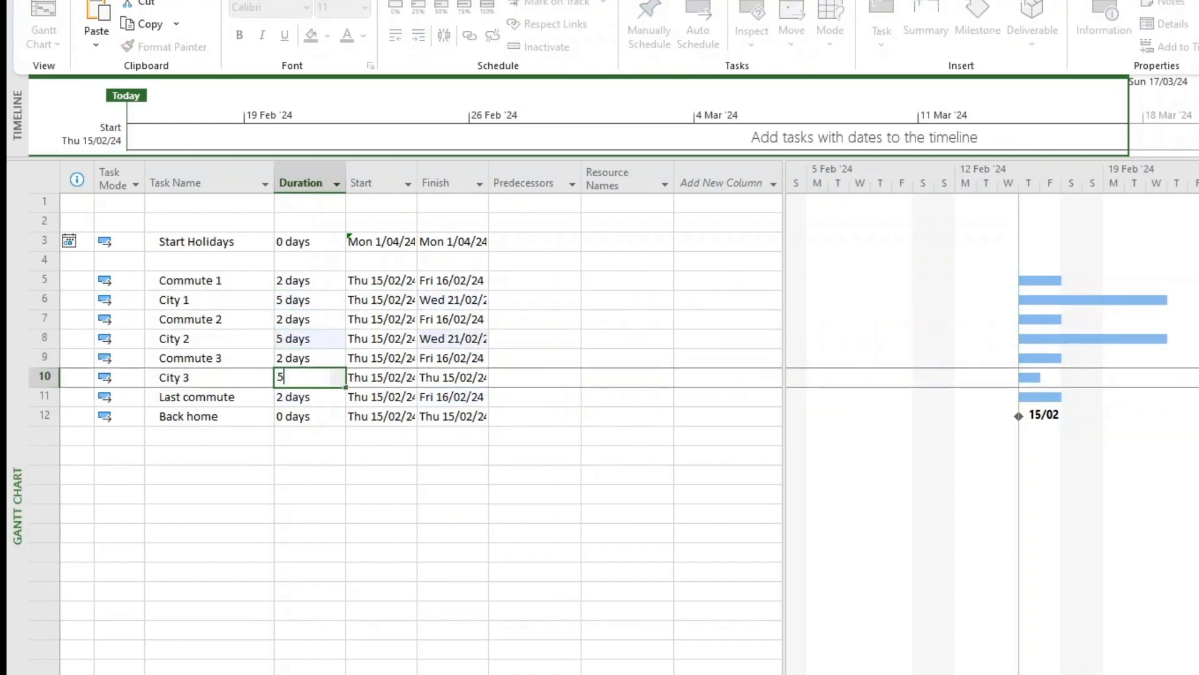
pyautogui.press('Enter')
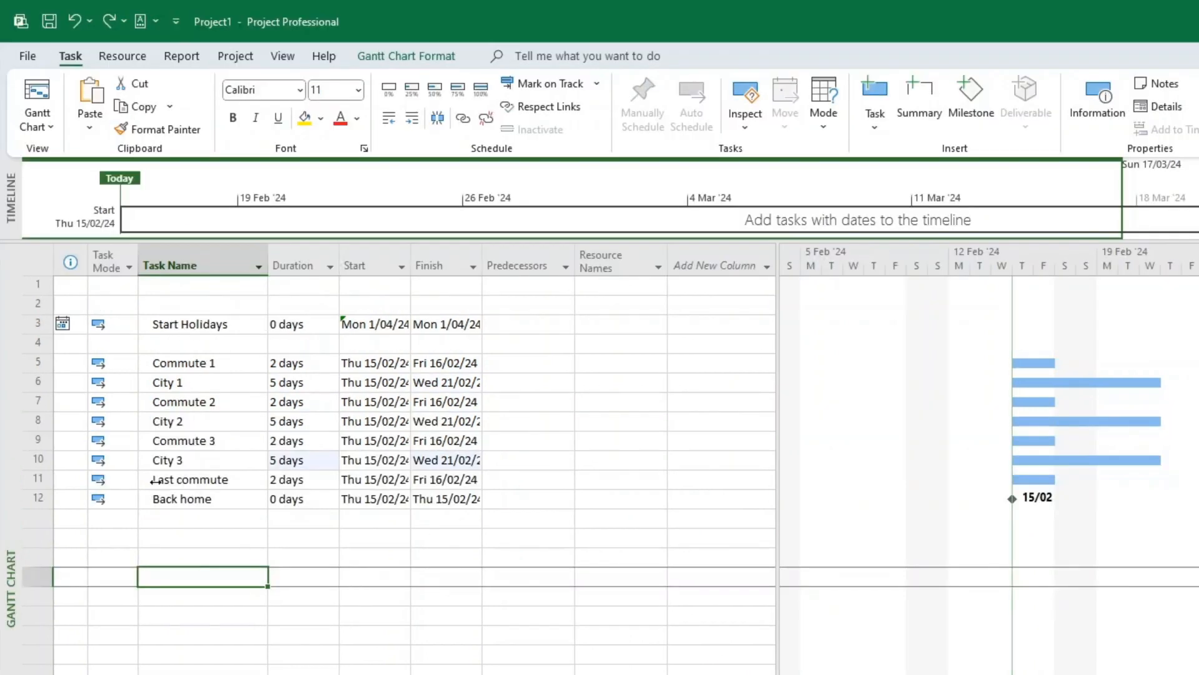
pyautogui.moveTo(450, 551)
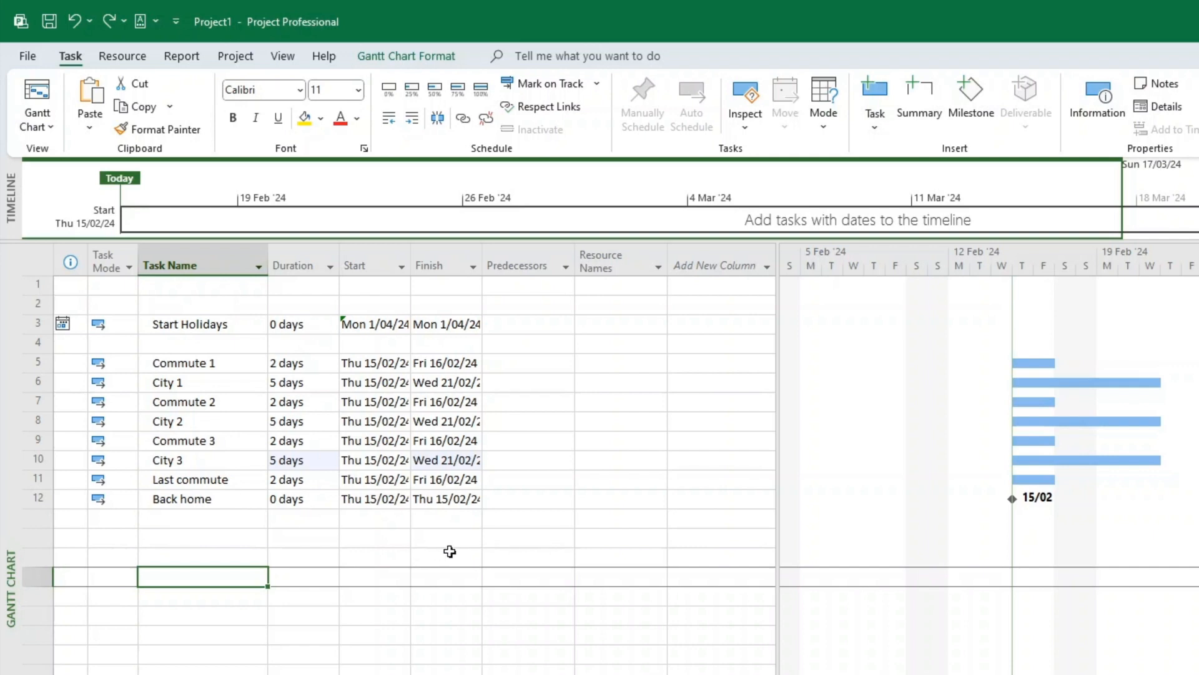
pyautogui.moveTo(429, 342)
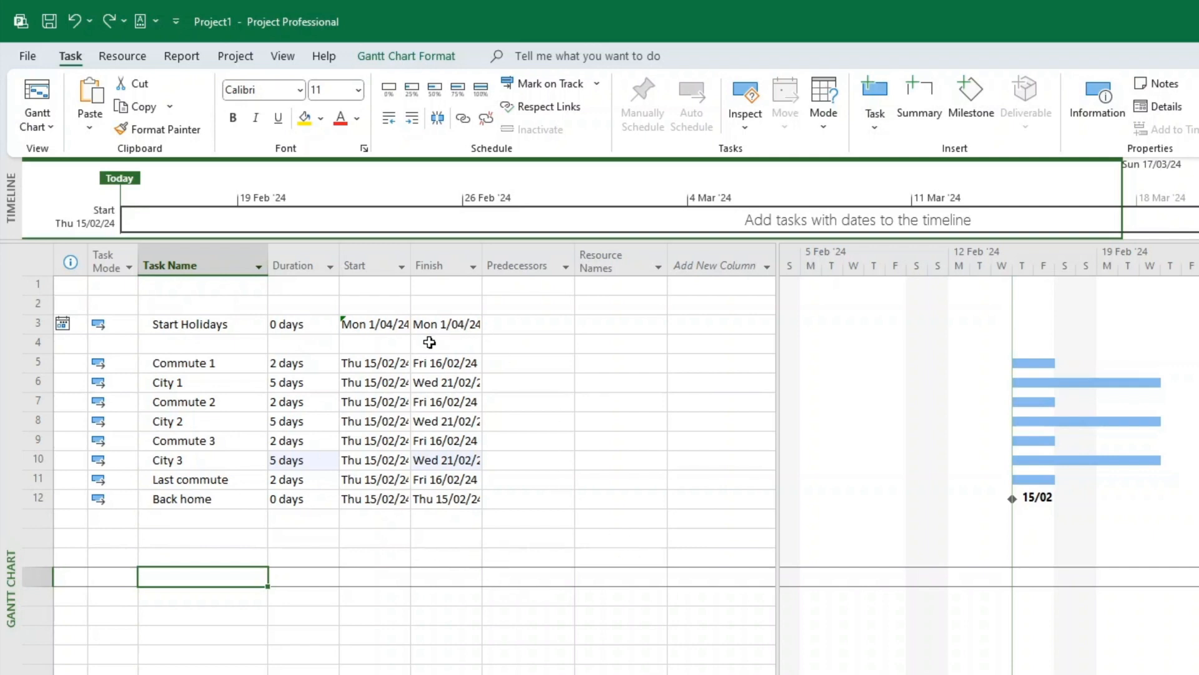
pyautogui.moveTo(483, 292)
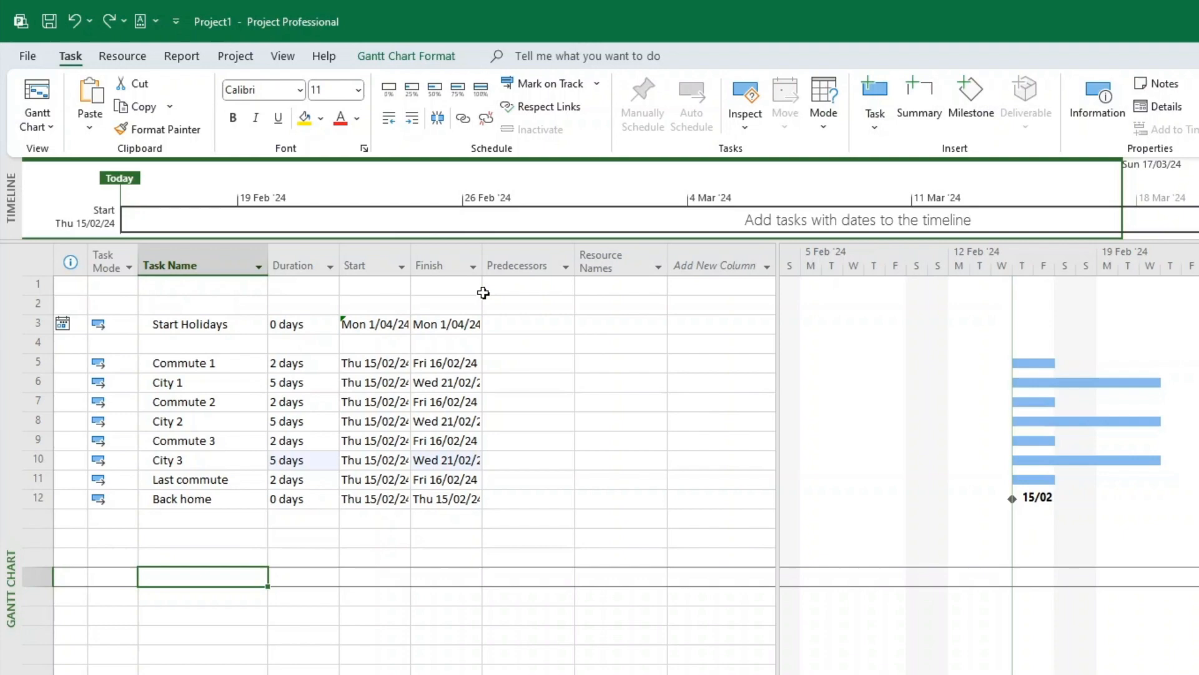
pyautogui.moveTo(982, 356)
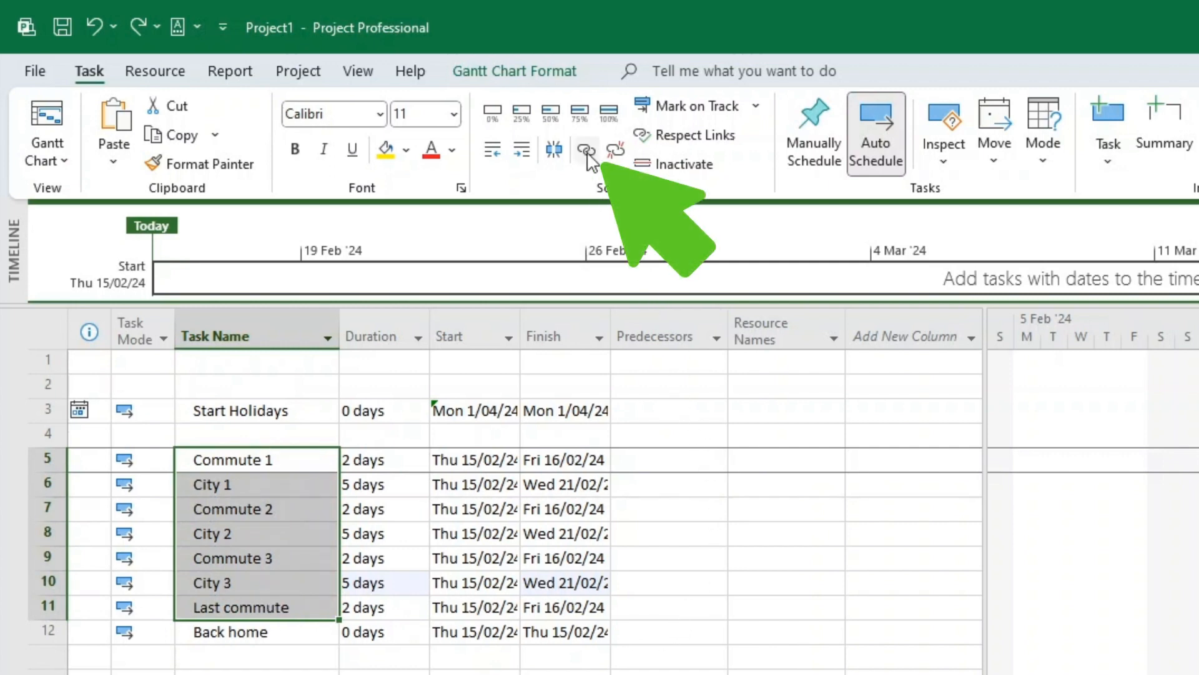
pyautogui.moveTo(587, 153)
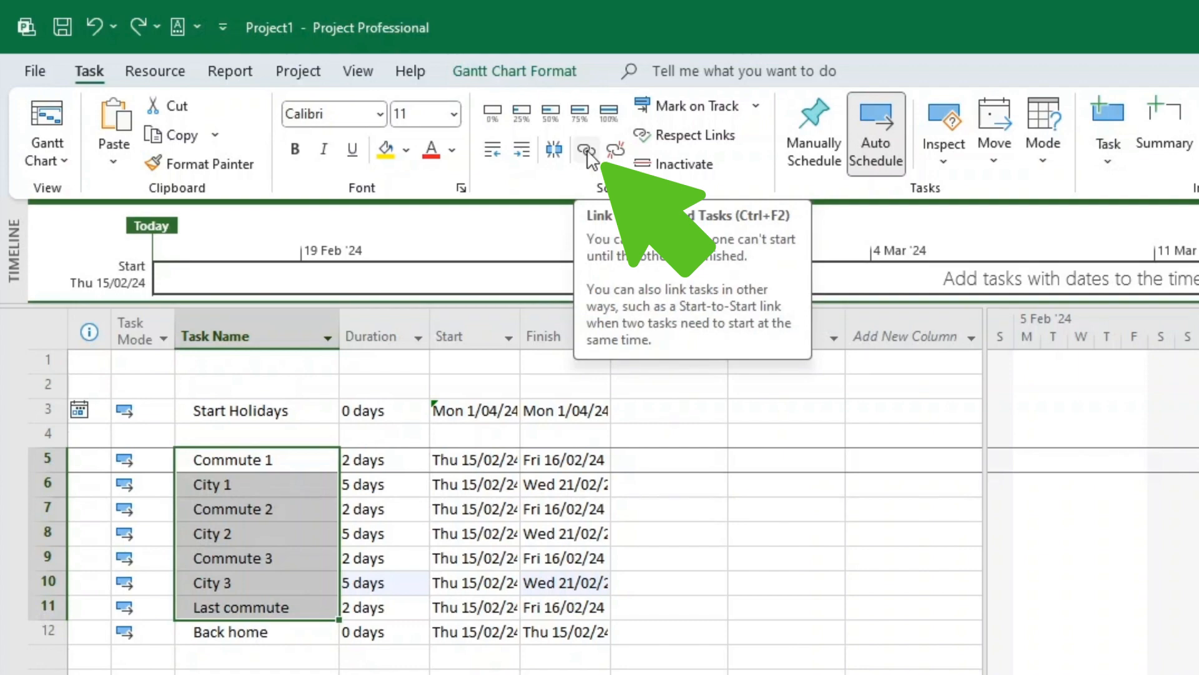
# - Link the selected tasks Commute 1 through Last commute in finish-to-start sequence
pyautogui.click(584, 150)
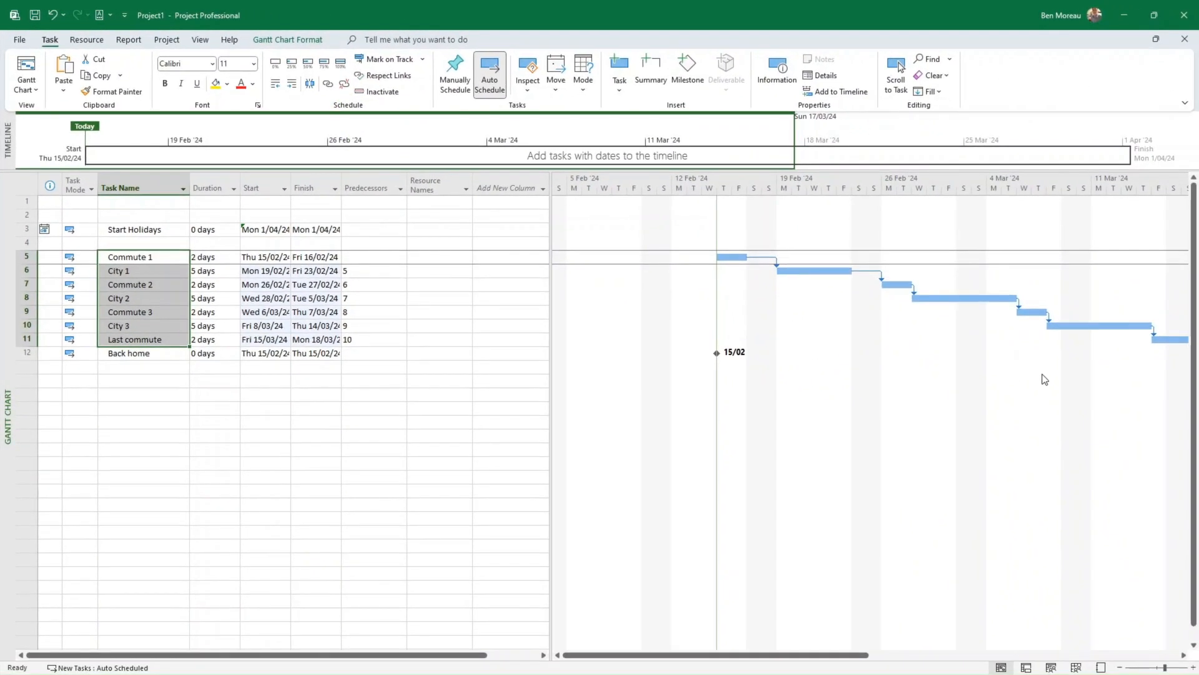
pyautogui.moveTo(208, 53)
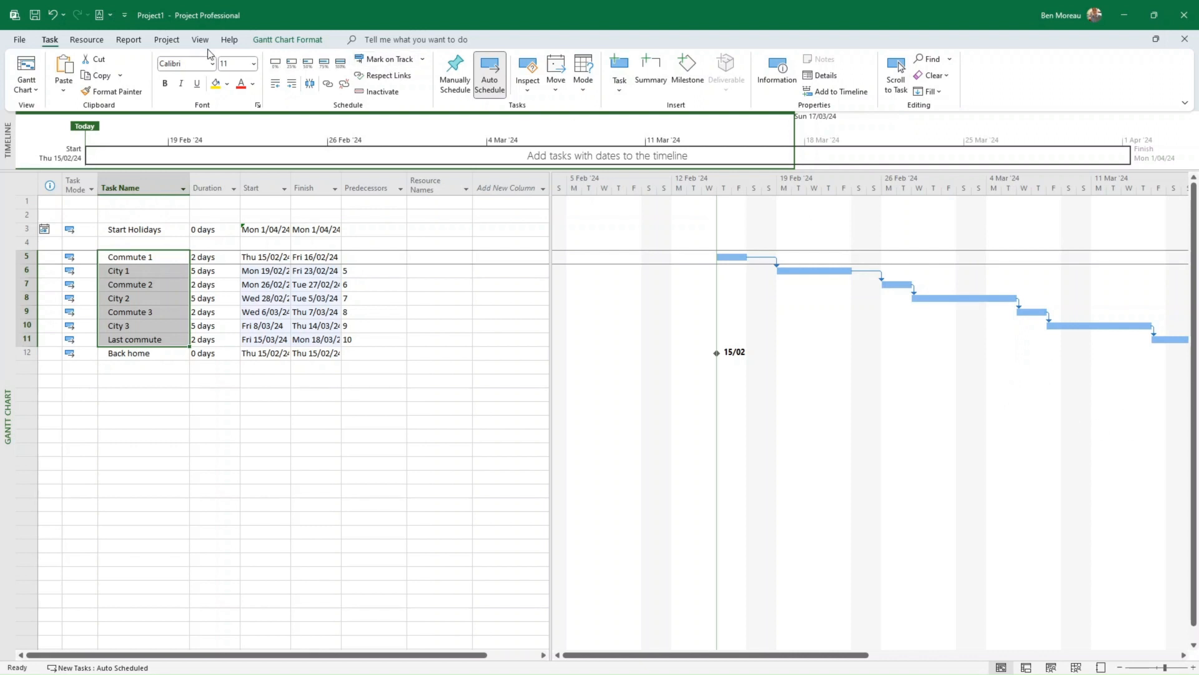
# - Zoom the Gantt timescale so the March chain and the 1/04 milestone both show
pyautogui.click(200, 39)
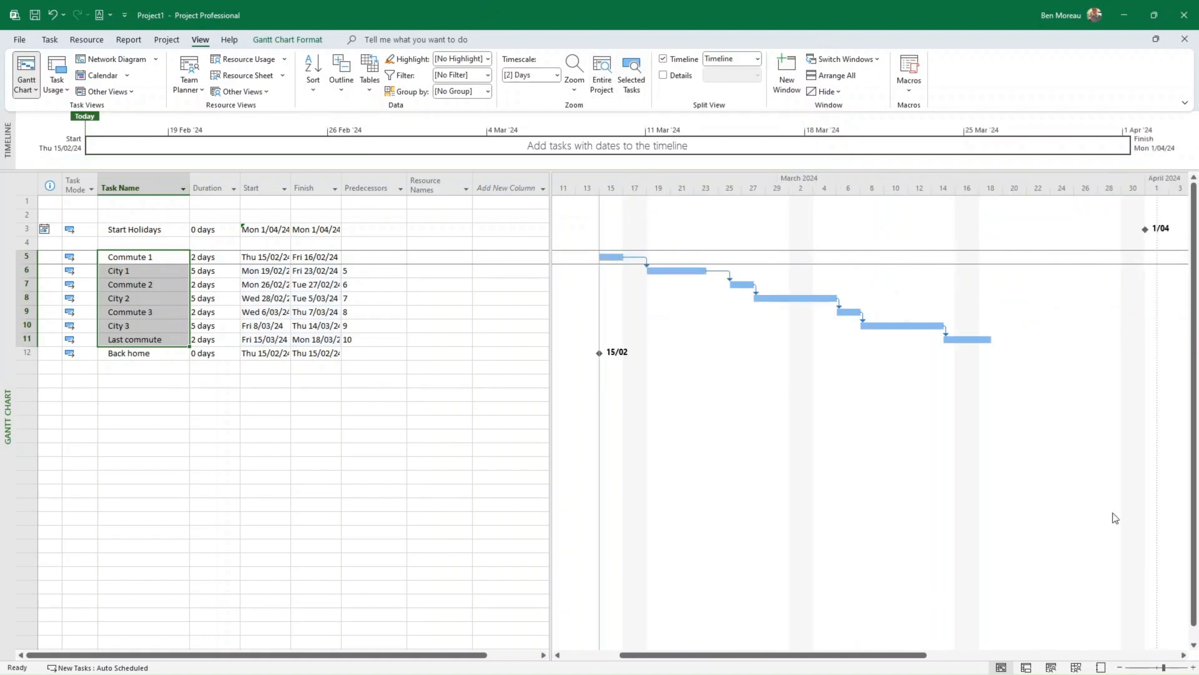
pyautogui.click(363, 463)
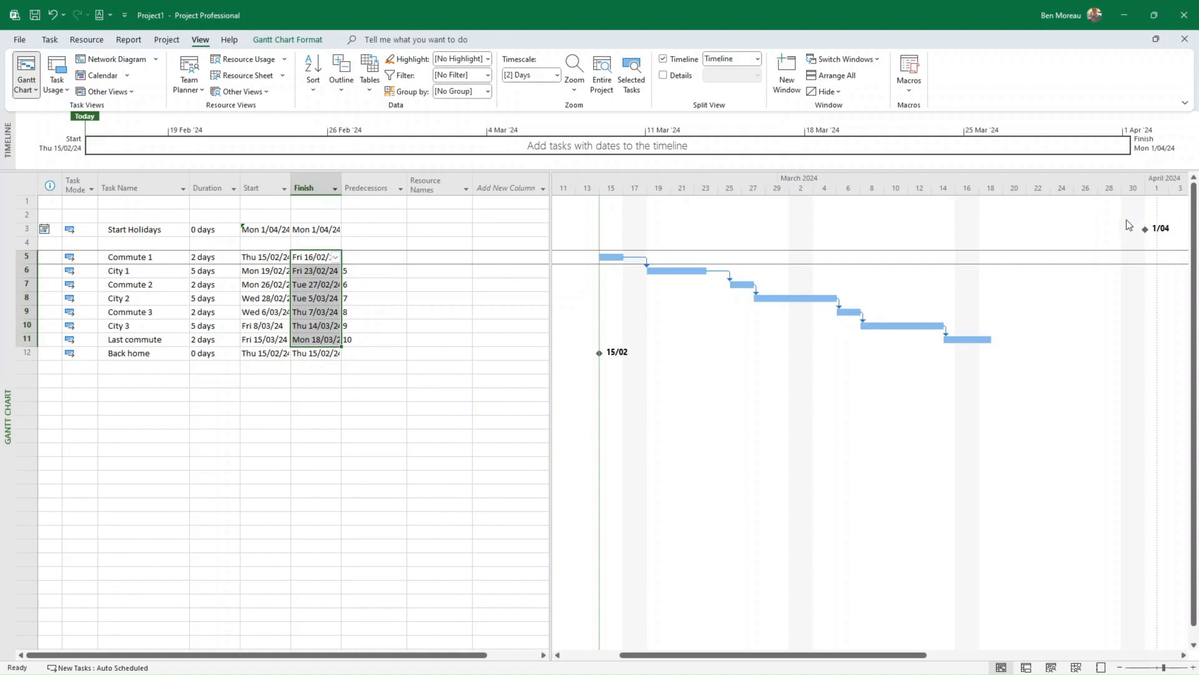
pyautogui.moveTo(1082, 257)
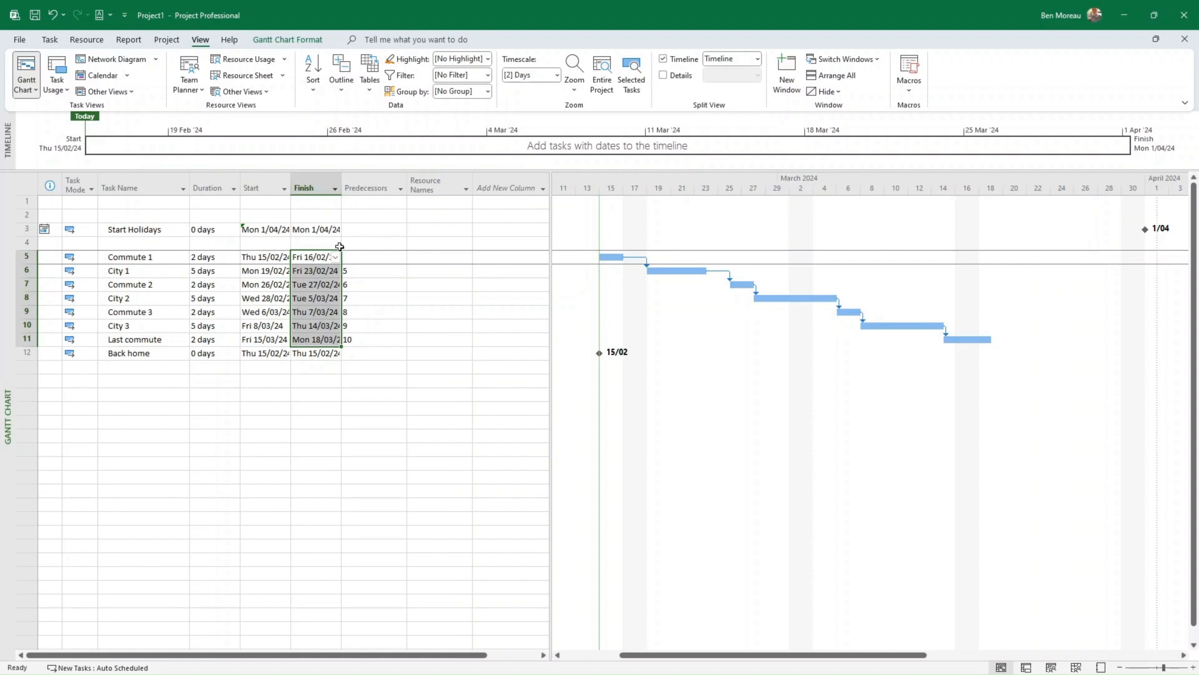
# - Link Start Holidays to Commute 1 and Last commute to Back home, shifting the trip to 1 April–1 May
pyautogui.click(133, 229)
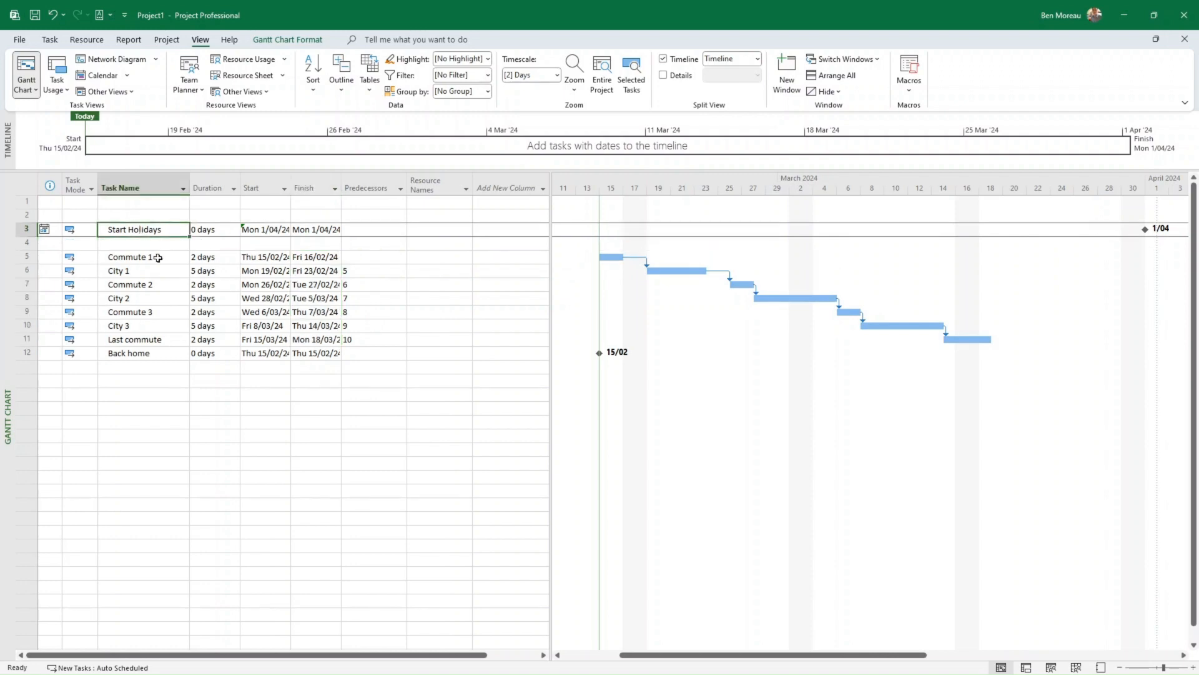
pyautogui.click(136, 256)
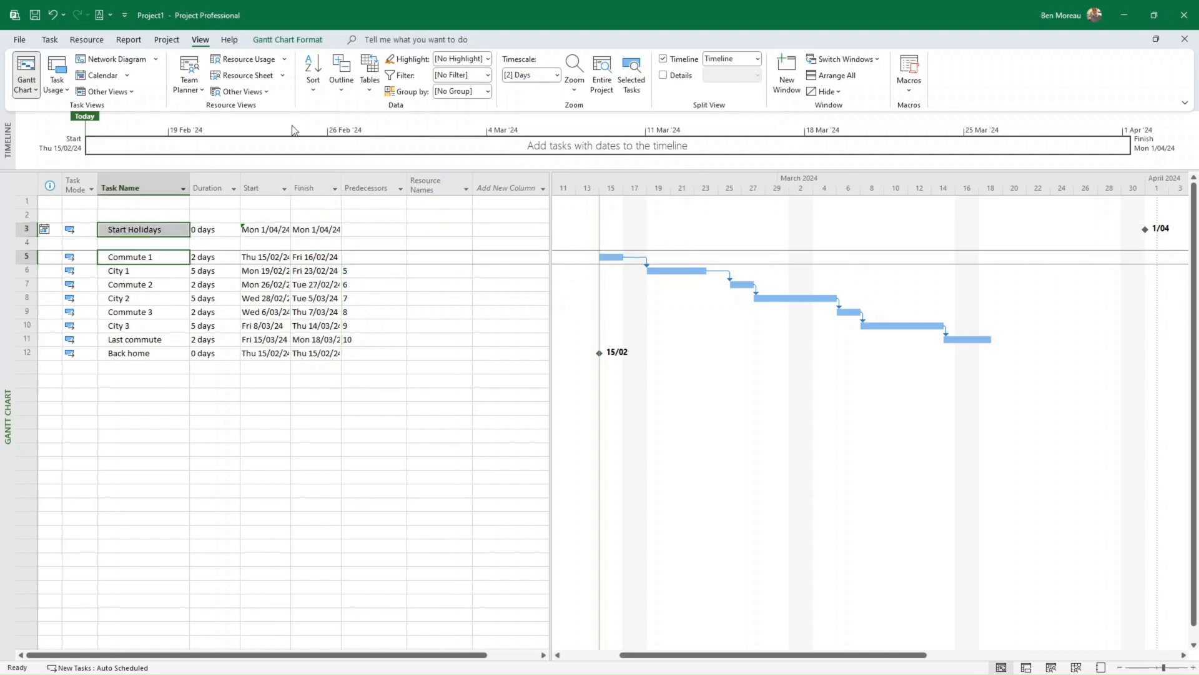
pyautogui.click(44, 40)
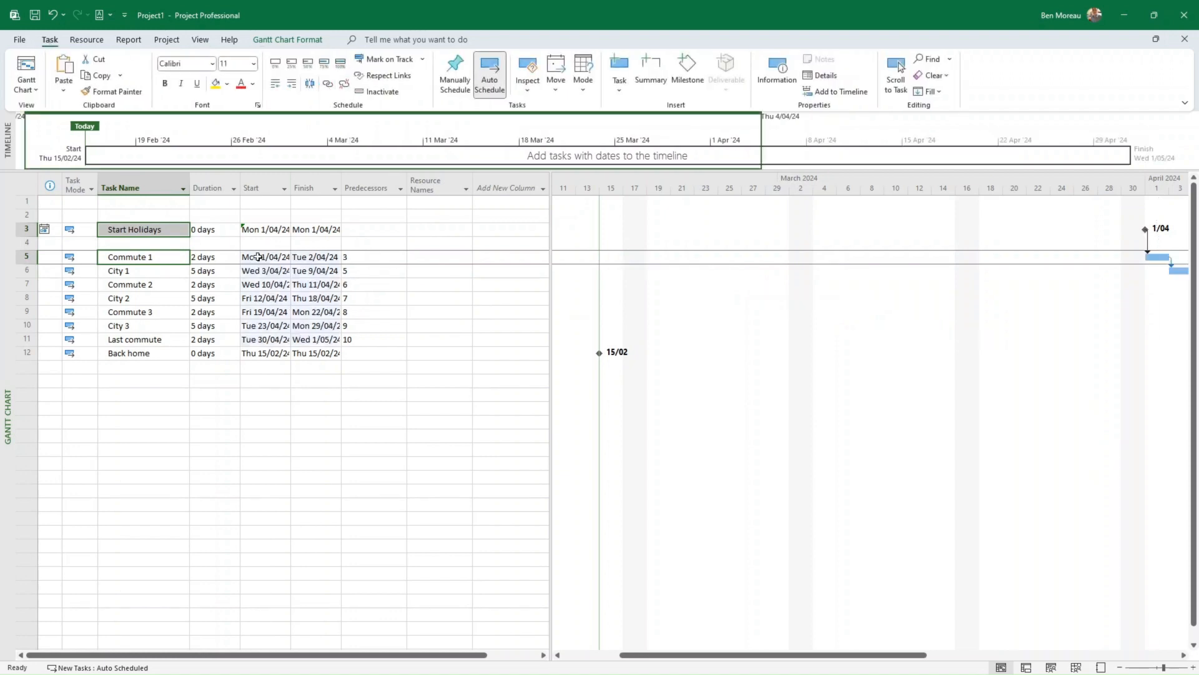
pyautogui.click(143, 340)
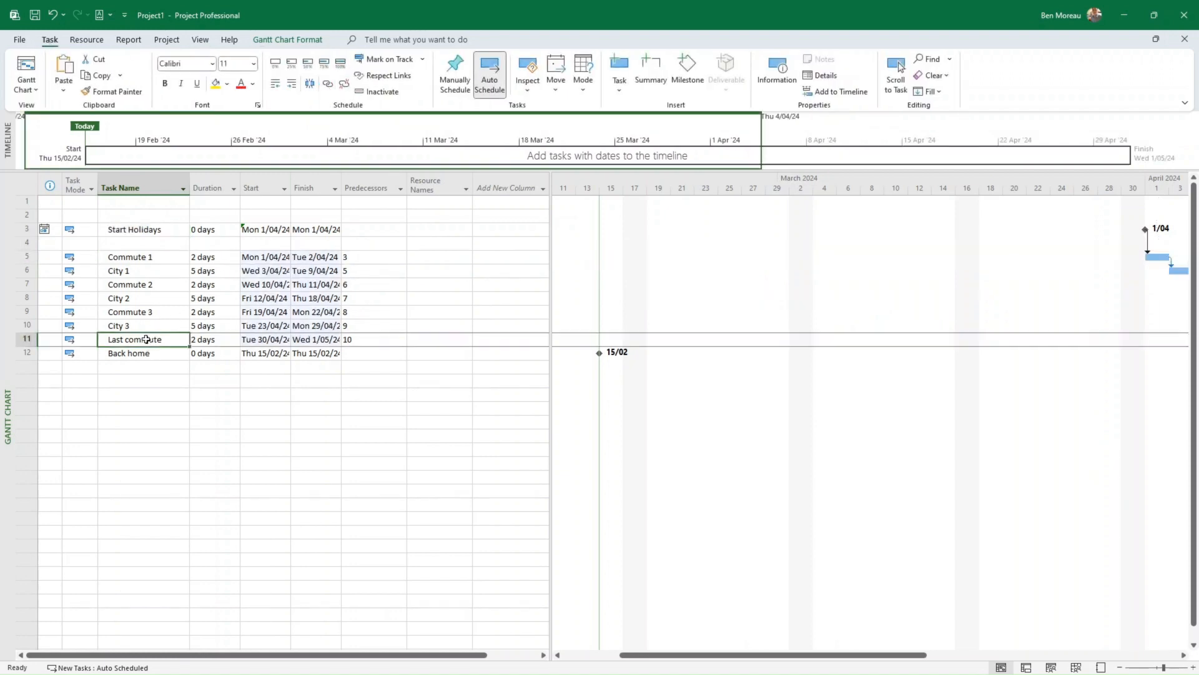
pyautogui.click(128, 353)
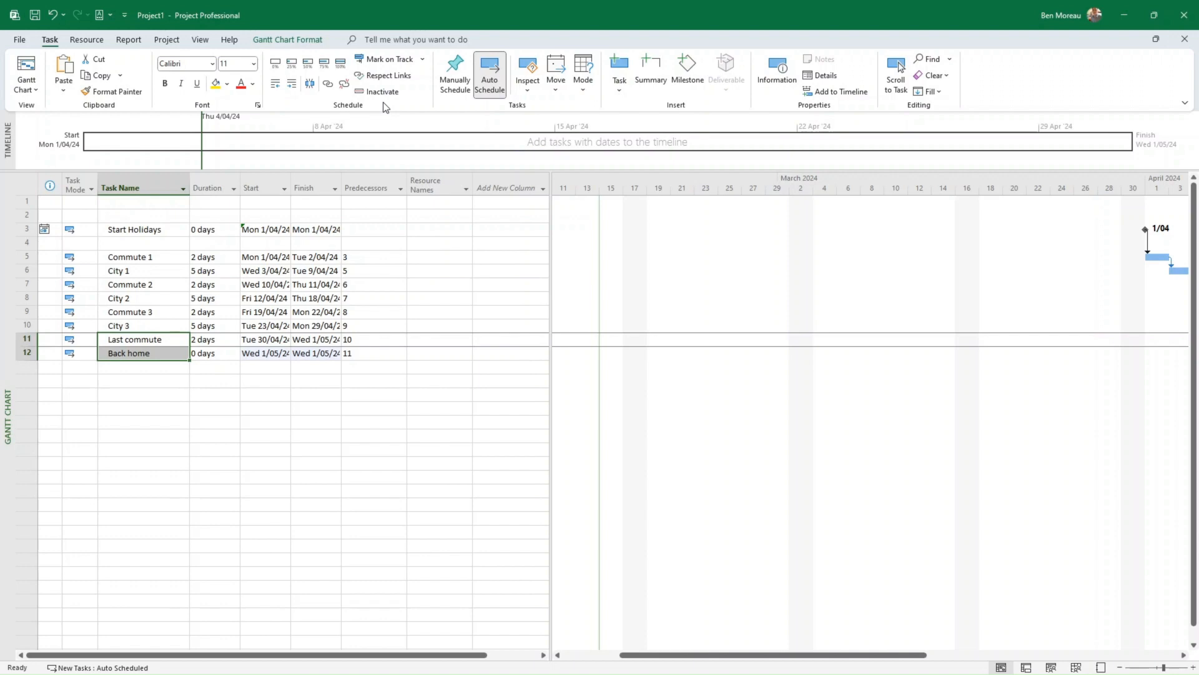
pyautogui.click(200, 39)
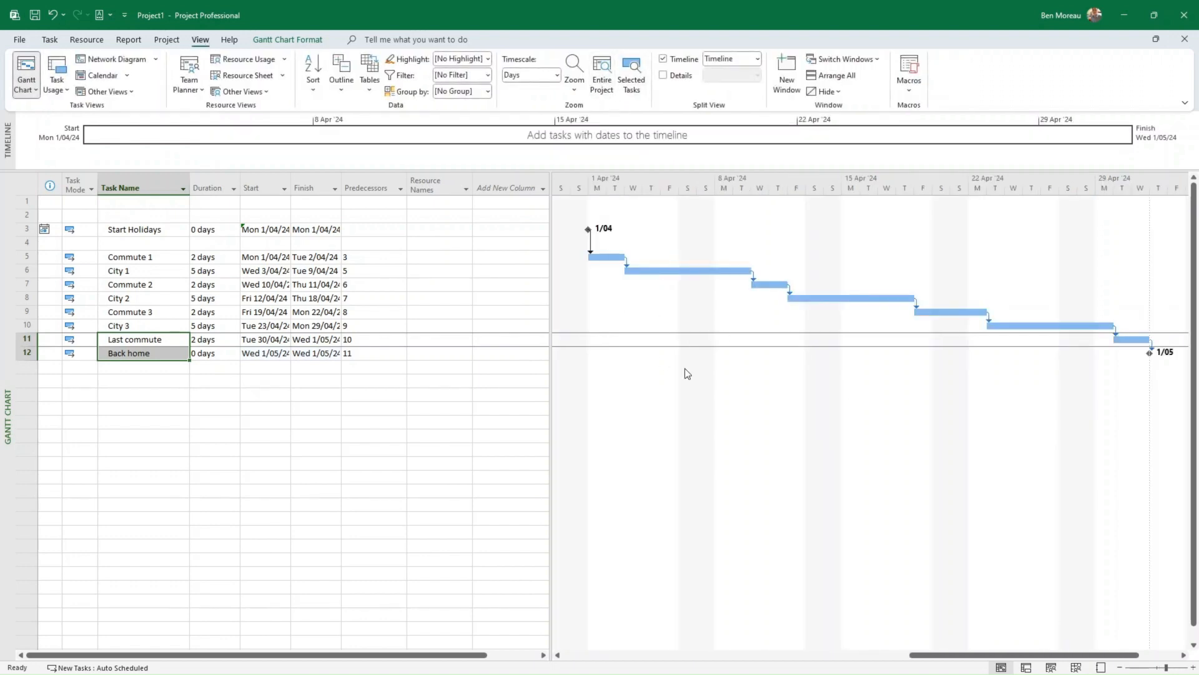
pyautogui.moveTo(621, 313)
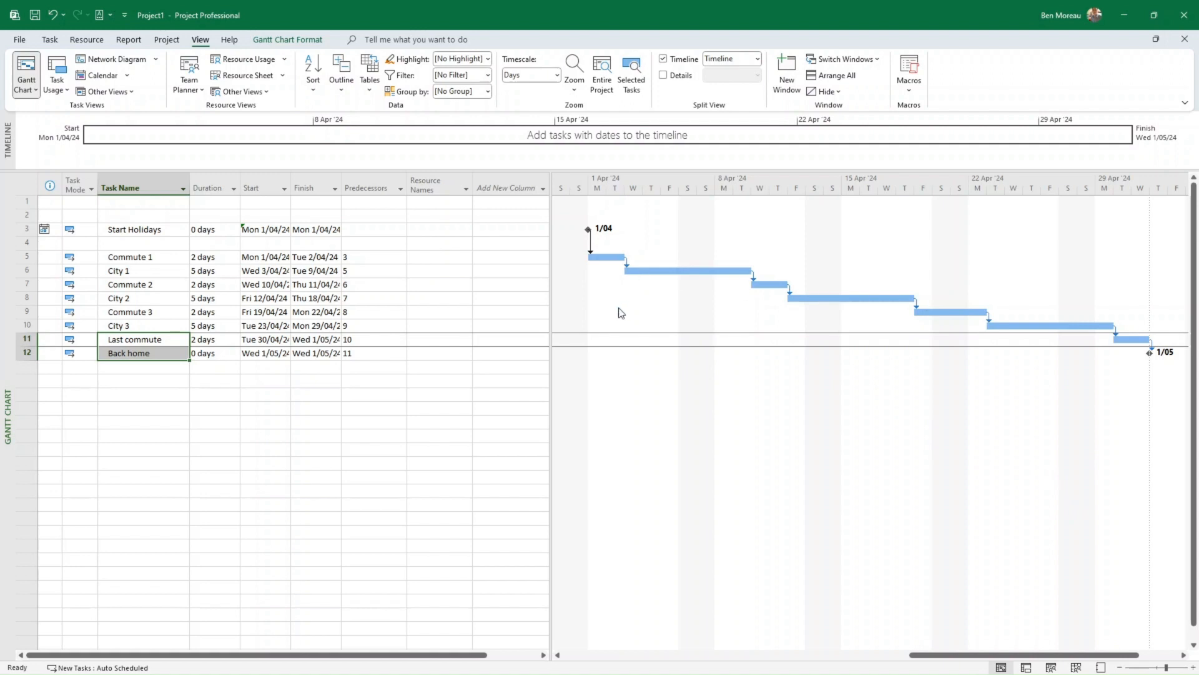
pyautogui.moveTo(1075, 360)
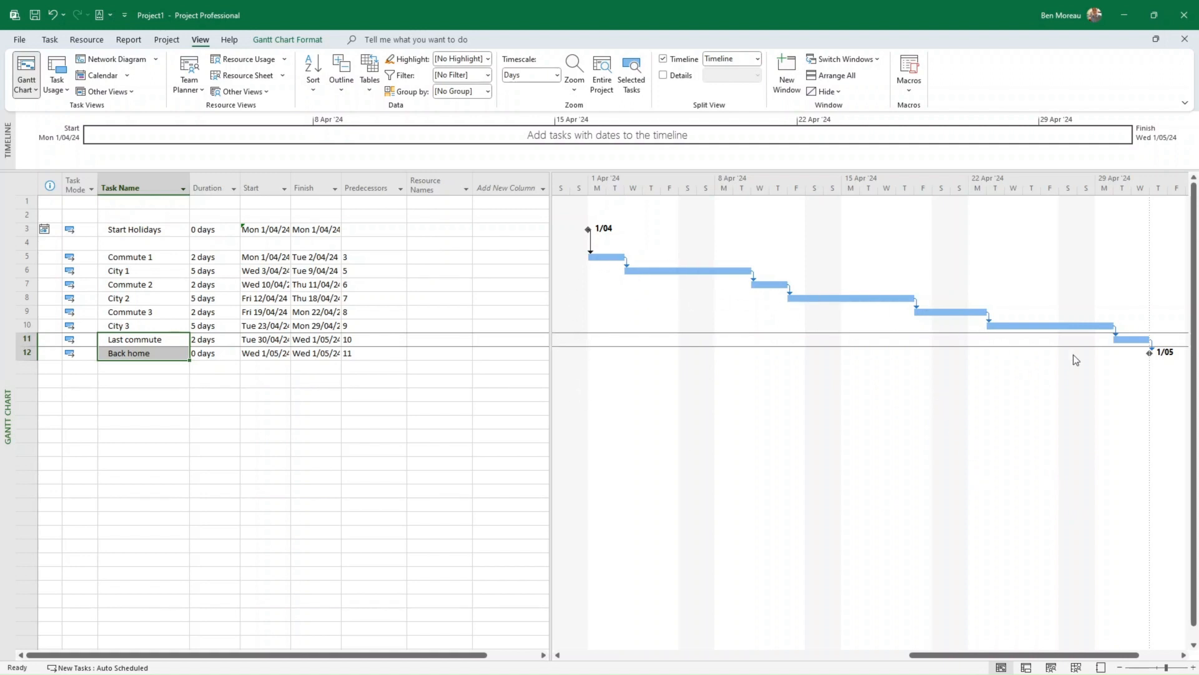
pyautogui.moveTo(975, 328)
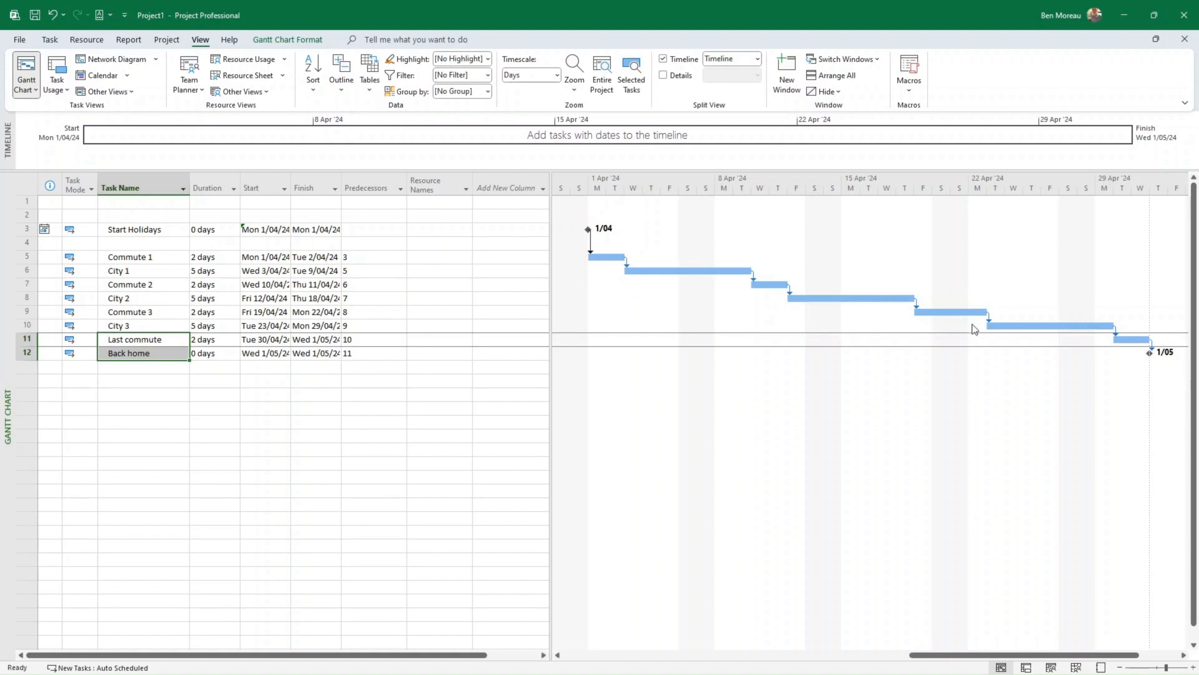
pyautogui.moveTo(662, 406)
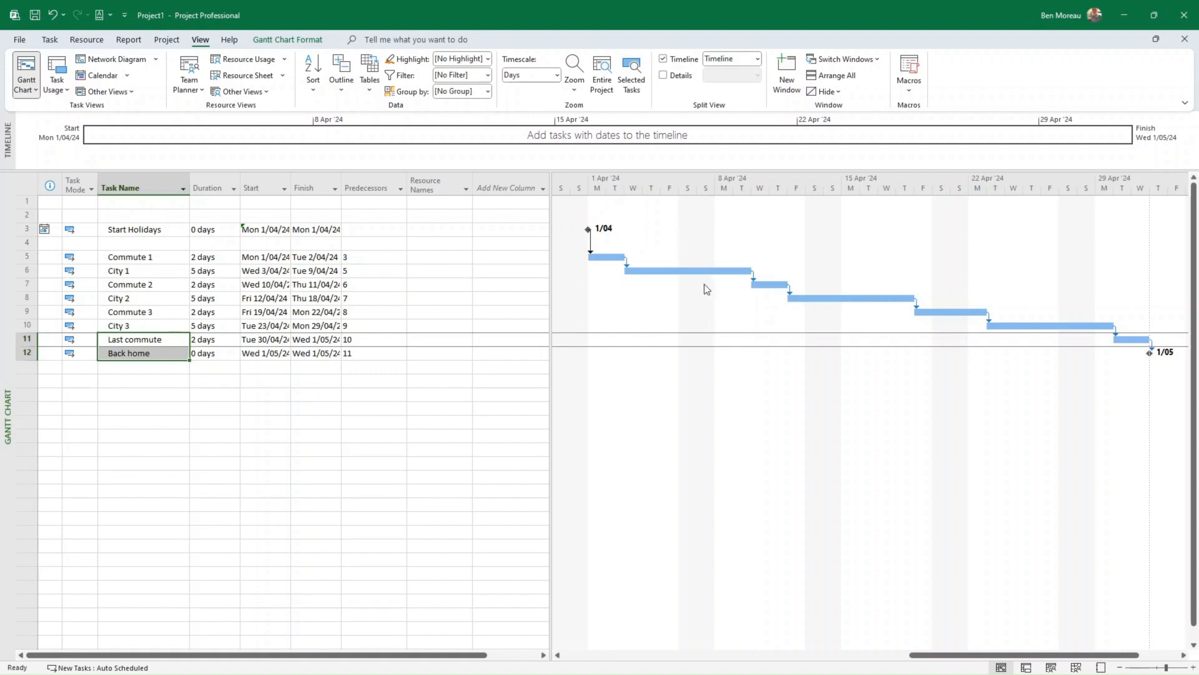
pyautogui.moveTo(728, 286)
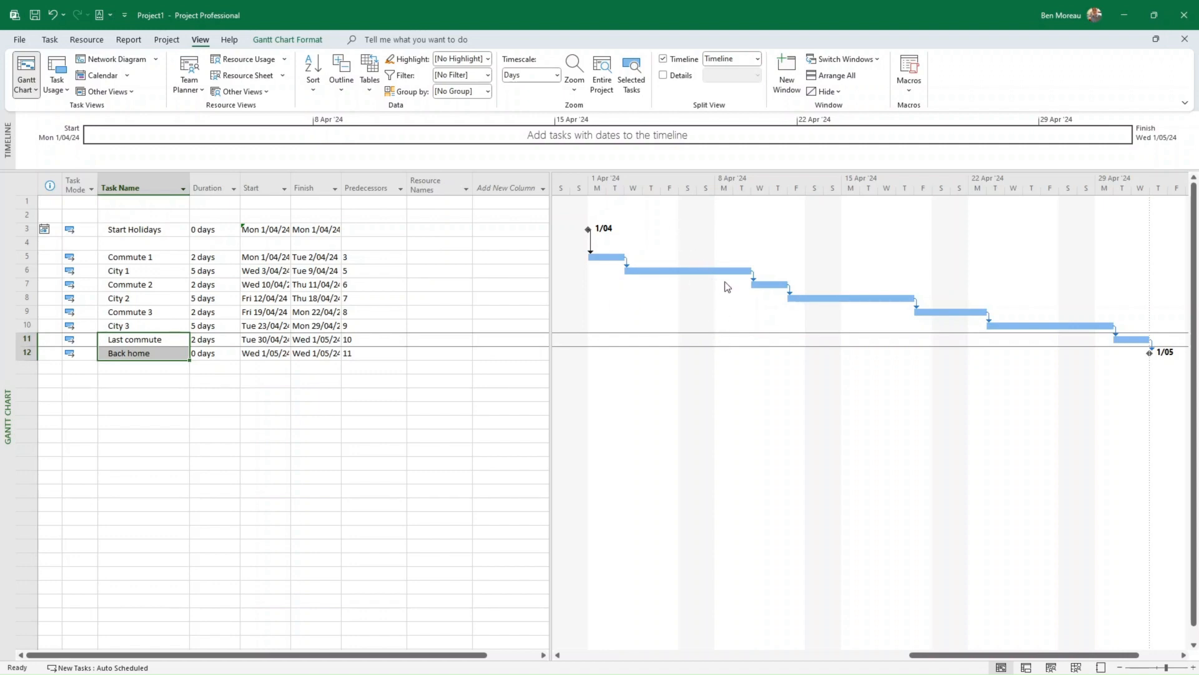
pyautogui.moveTo(706, 258)
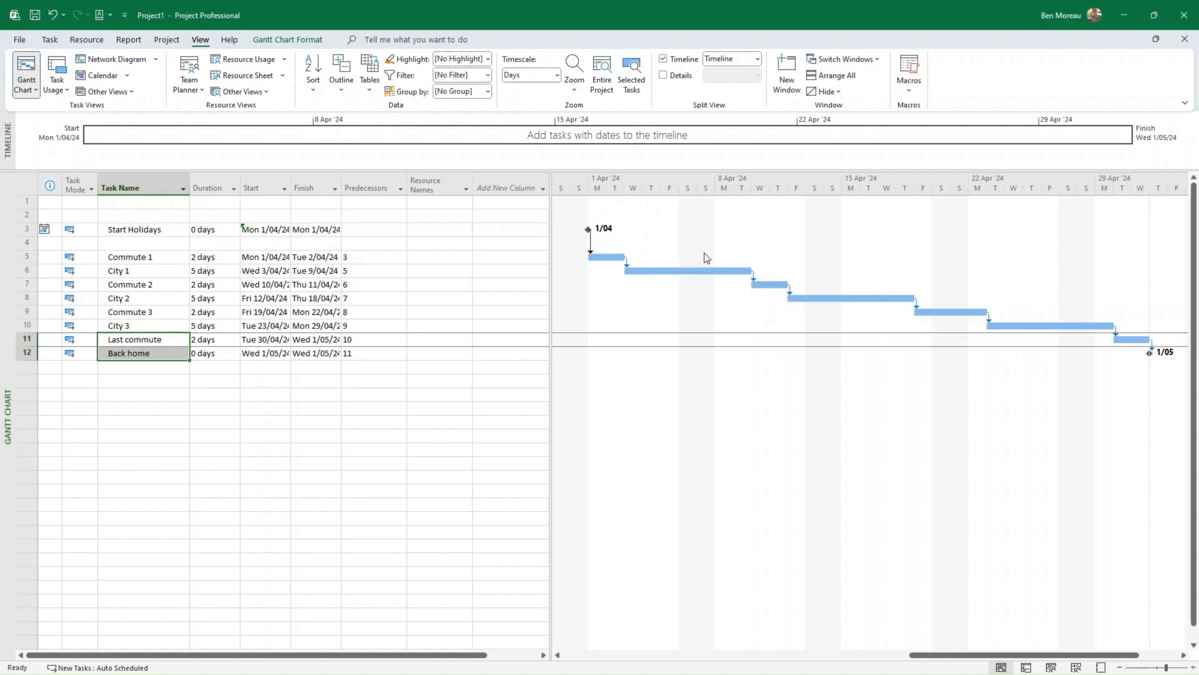
pyautogui.moveTo(718, 289)
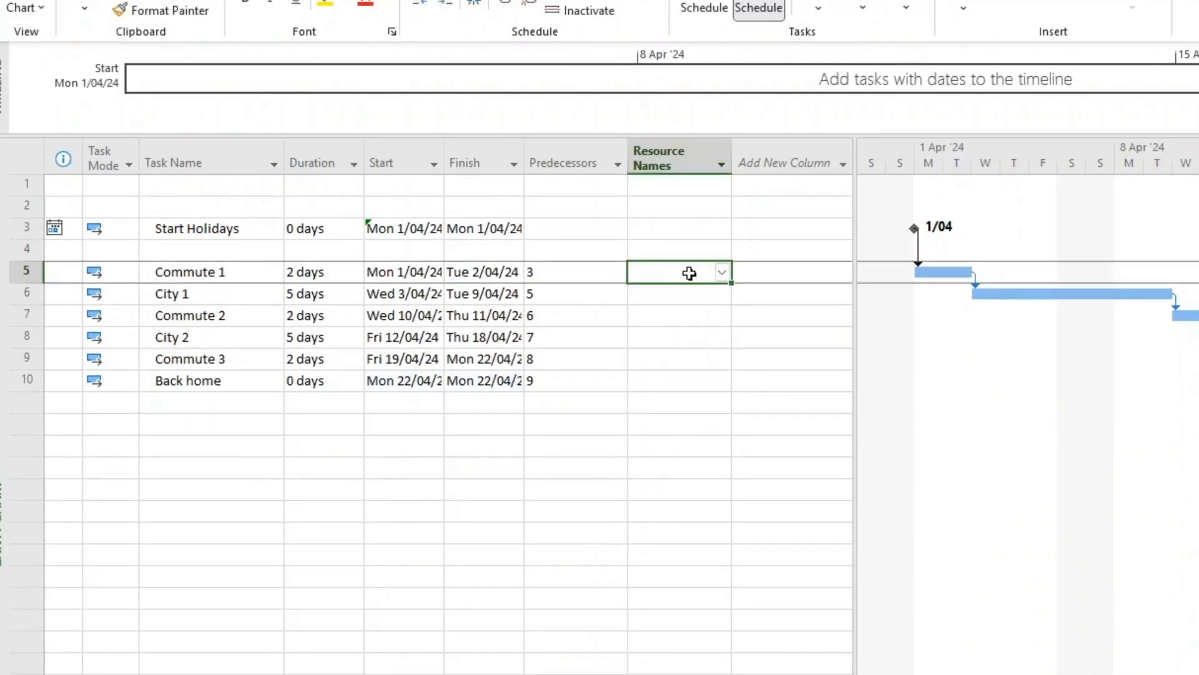
# - Assign the resource 'Myself' to Commute 1 and City 1
pyautogui.write('Myself')
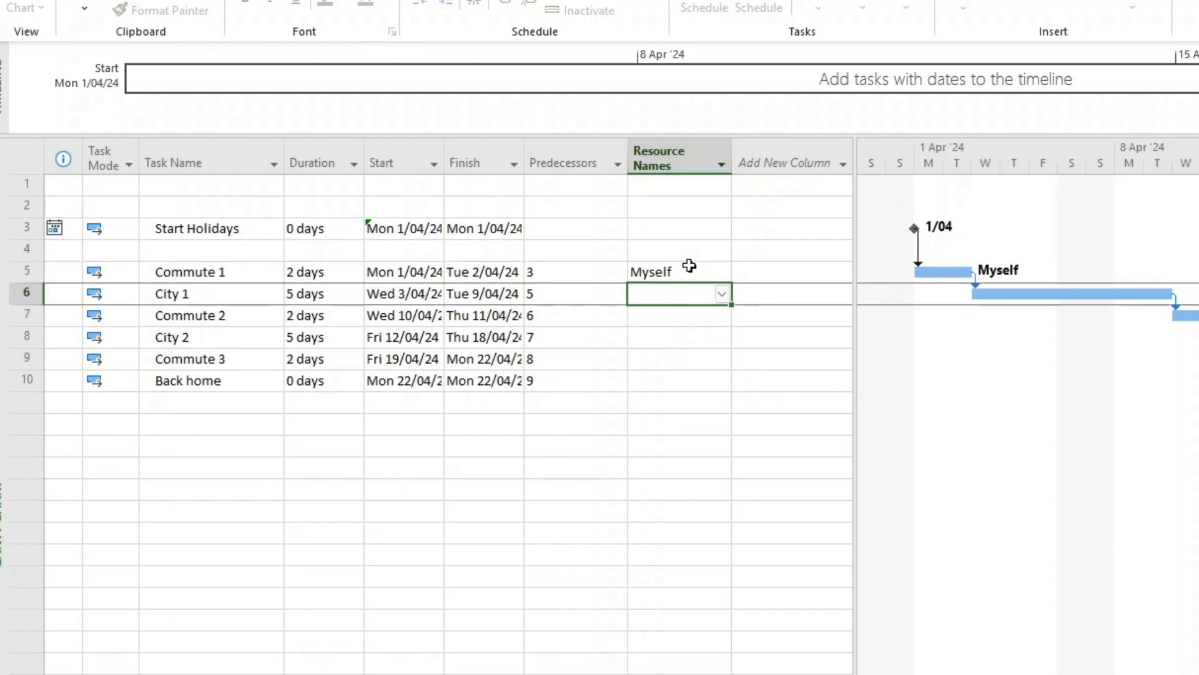
pyautogui.click(722, 294)
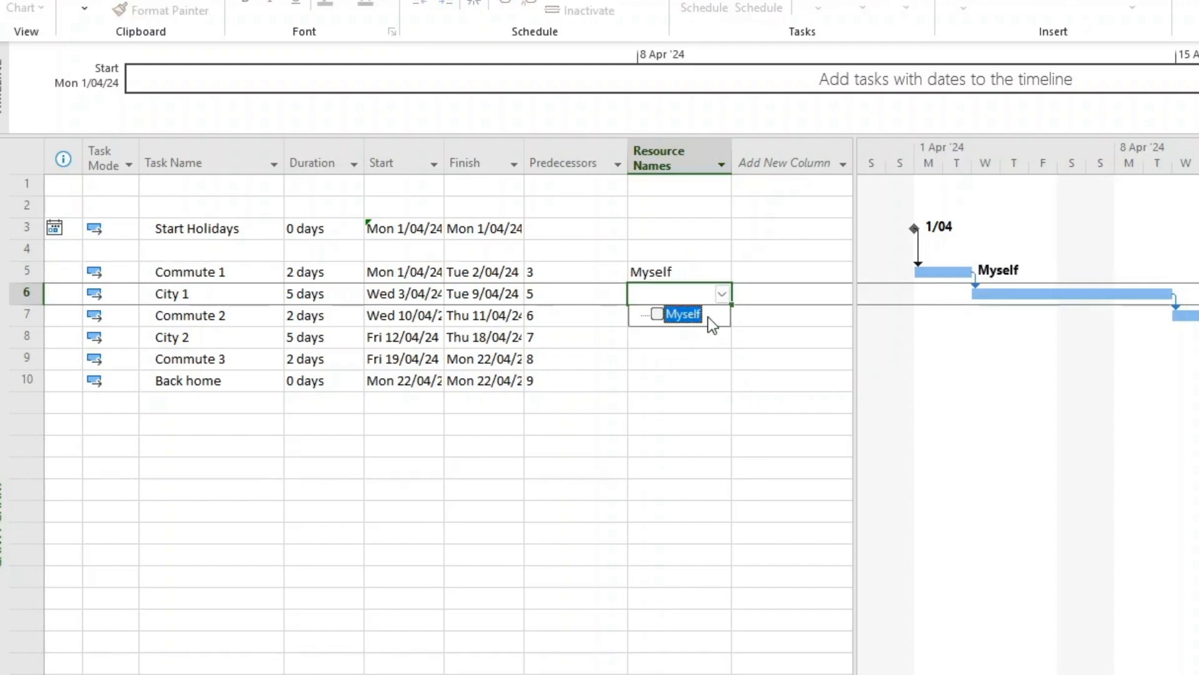
pyautogui.click(682, 313)
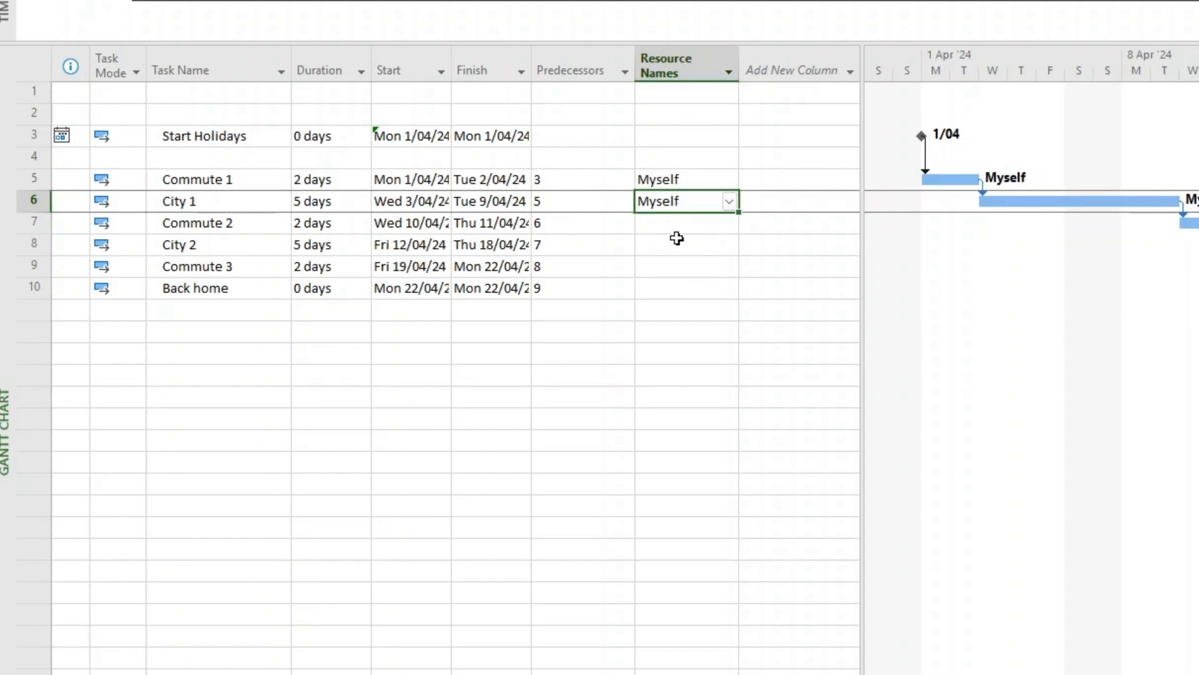
pyautogui.moveTo(684, 154)
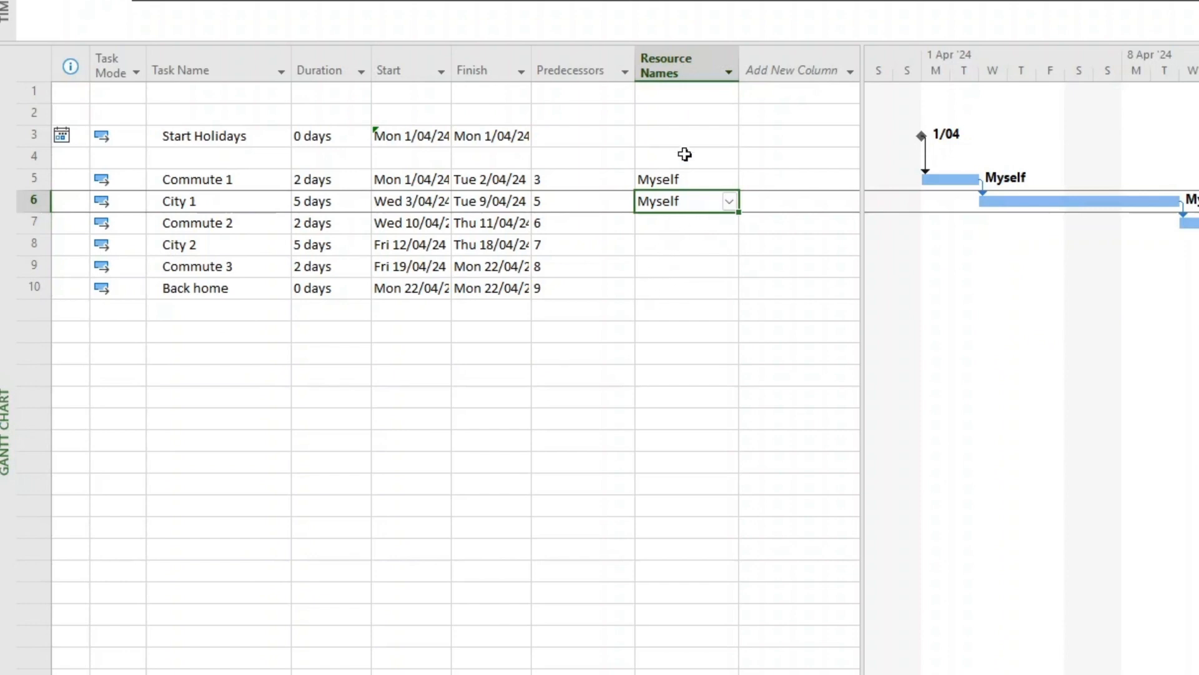